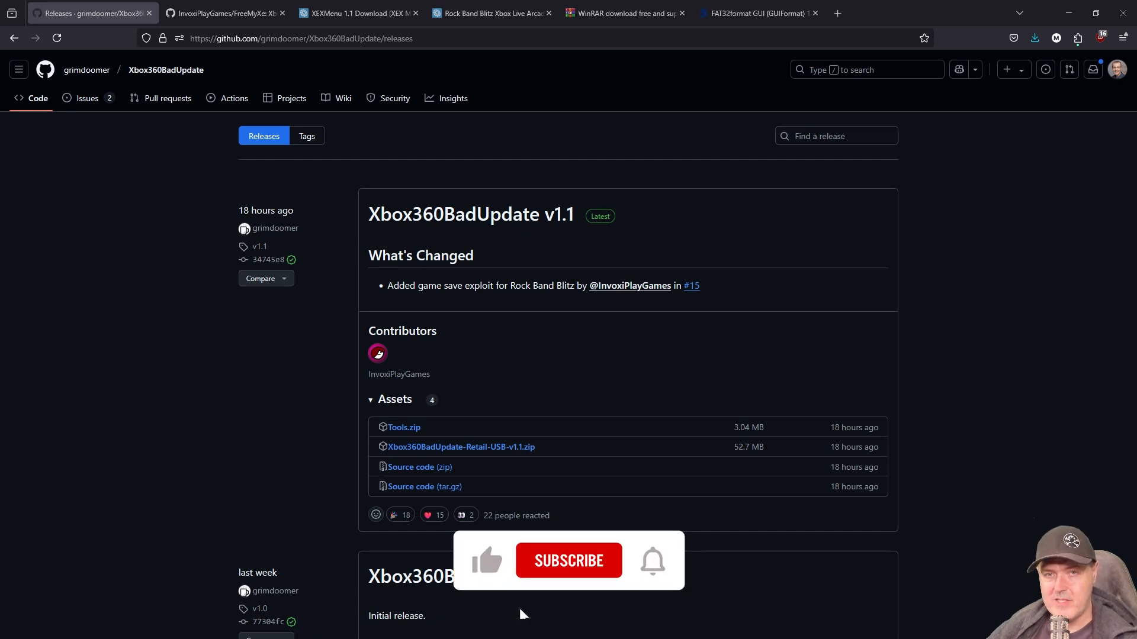
# Step: Point out the Retail-USB-v1.1.zip asset on the Xbox360BadUpdate v1.1 release page
pyautogui.click(568, 560)
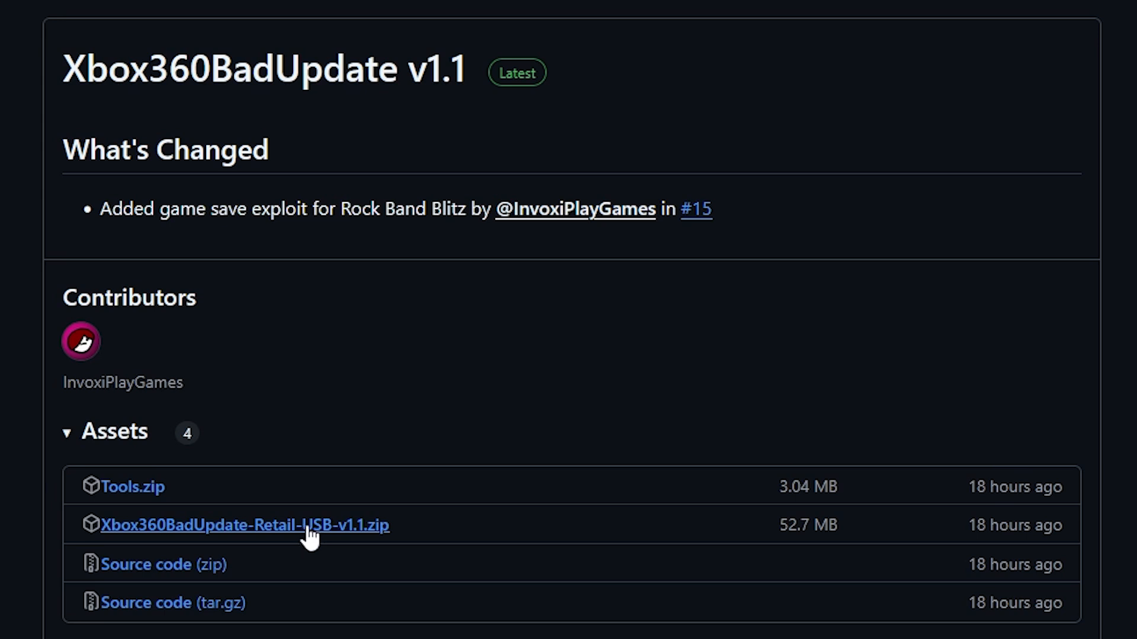
pyautogui.moveTo(206, 543)
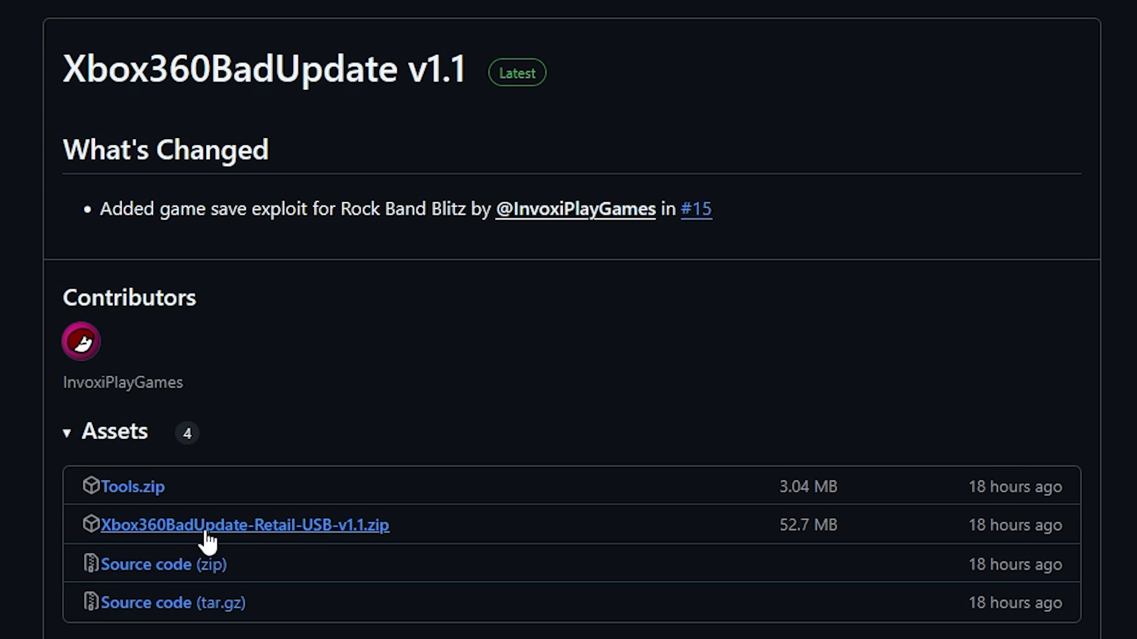
pyautogui.moveTo(350, 545)
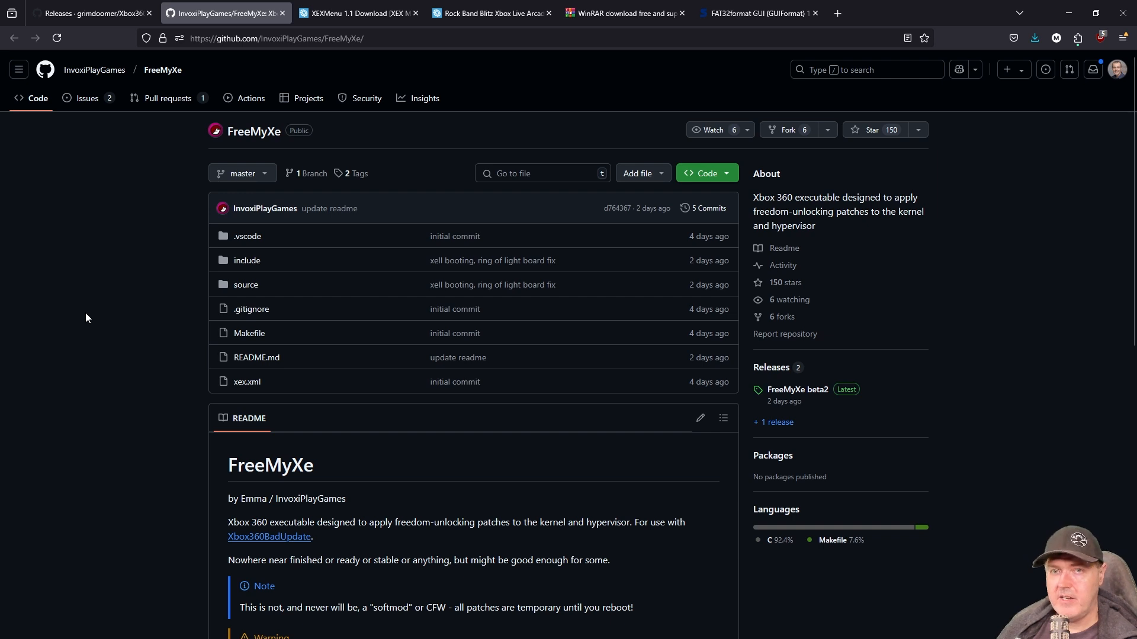
pyautogui.moveTo(557, 364)
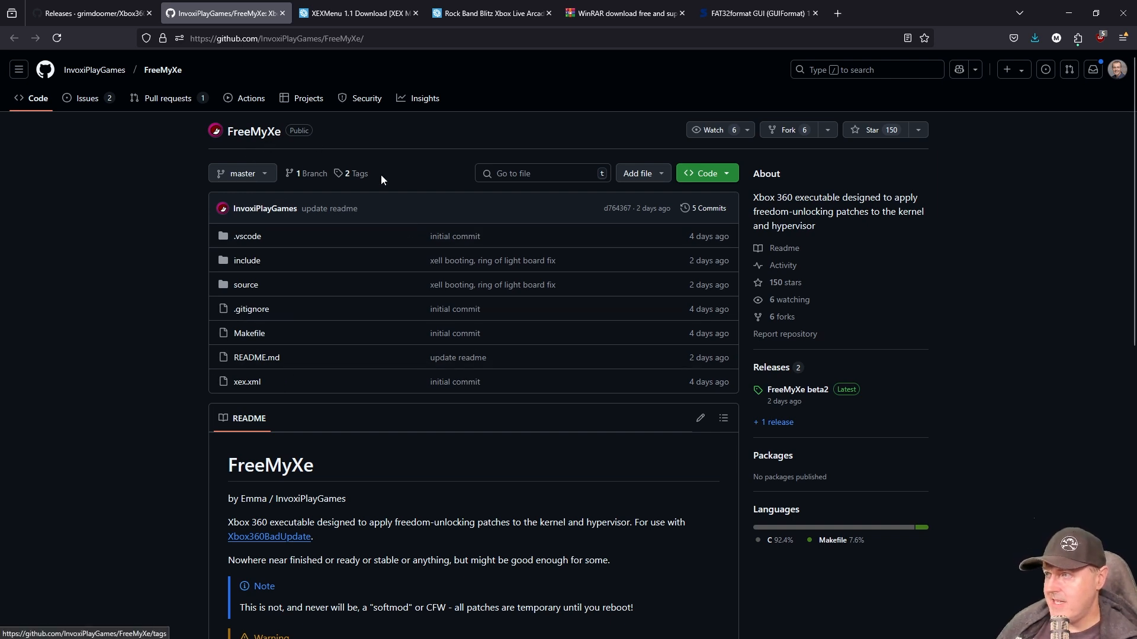
# Step: Skim the FreeMyXe README and go to its Releases page showing FreeMyXe-beta2.zip
pyautogui.scroll(-3)
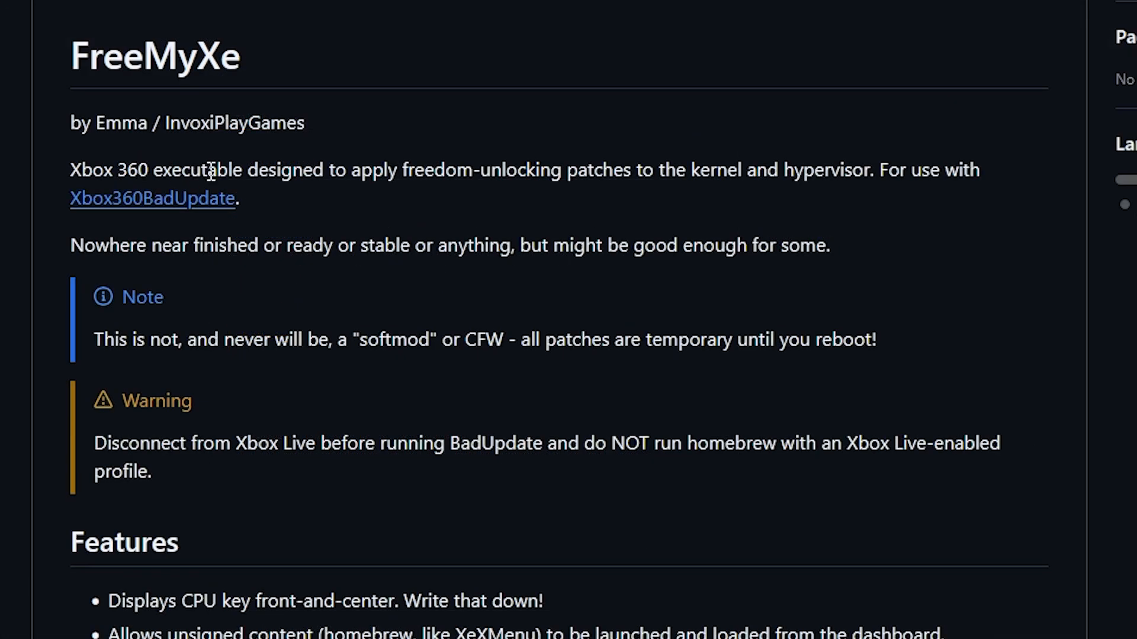
pyautogui.moveTo(424, 174)
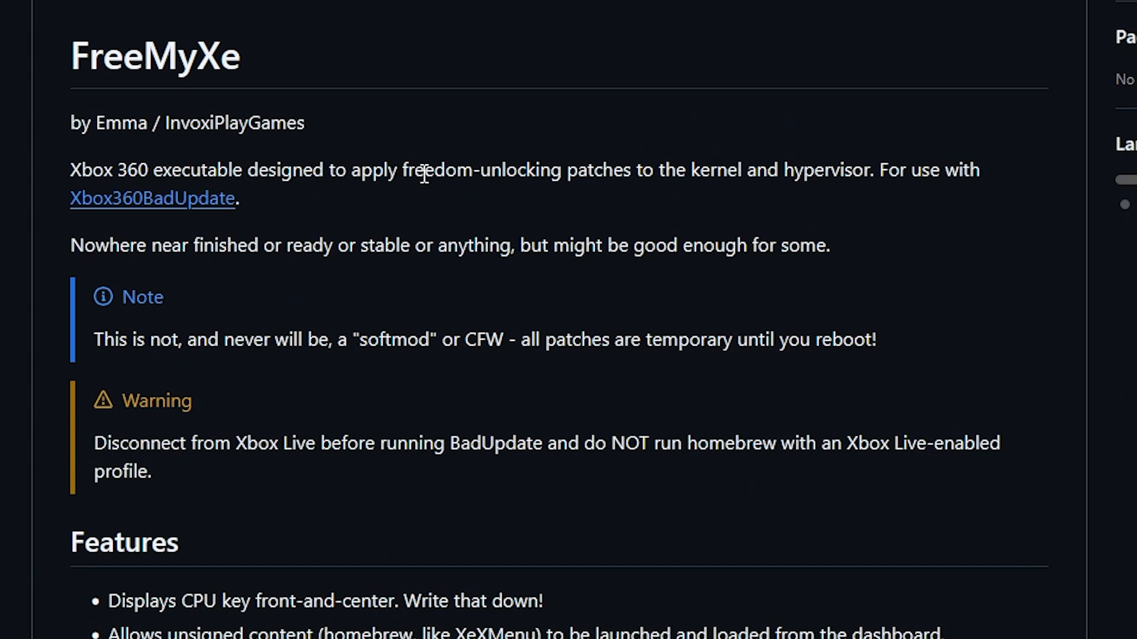
pyautogui.moveTo(717, 170)
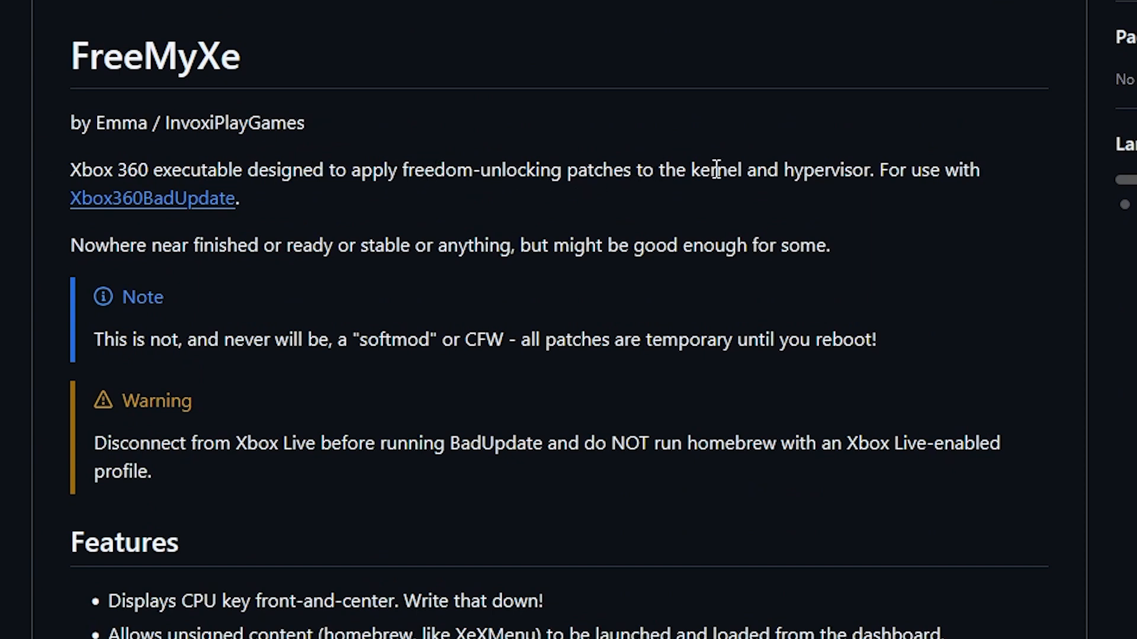
pyautogui.moveTo(895, 183)
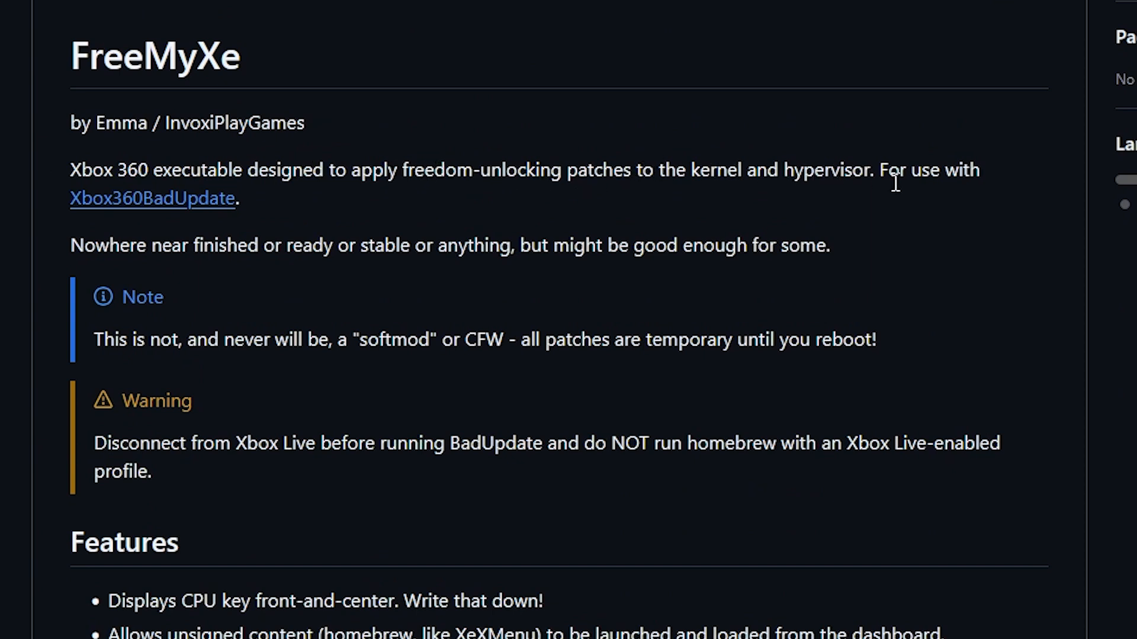
pyautogui.moveTo(192, 218)
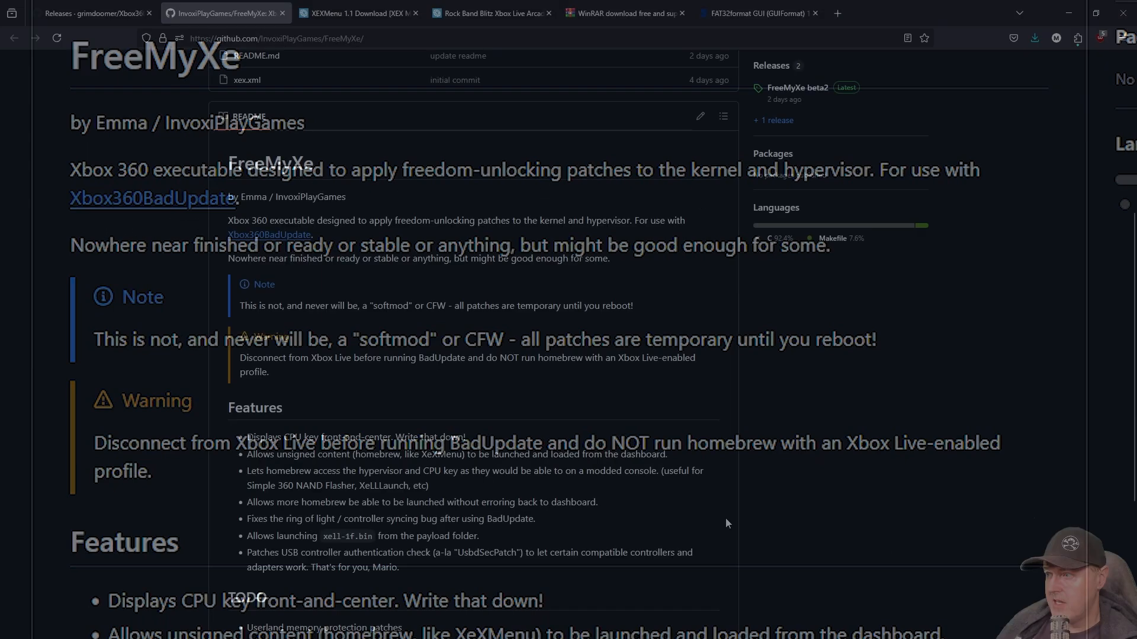
pyautogui.scroll(3)
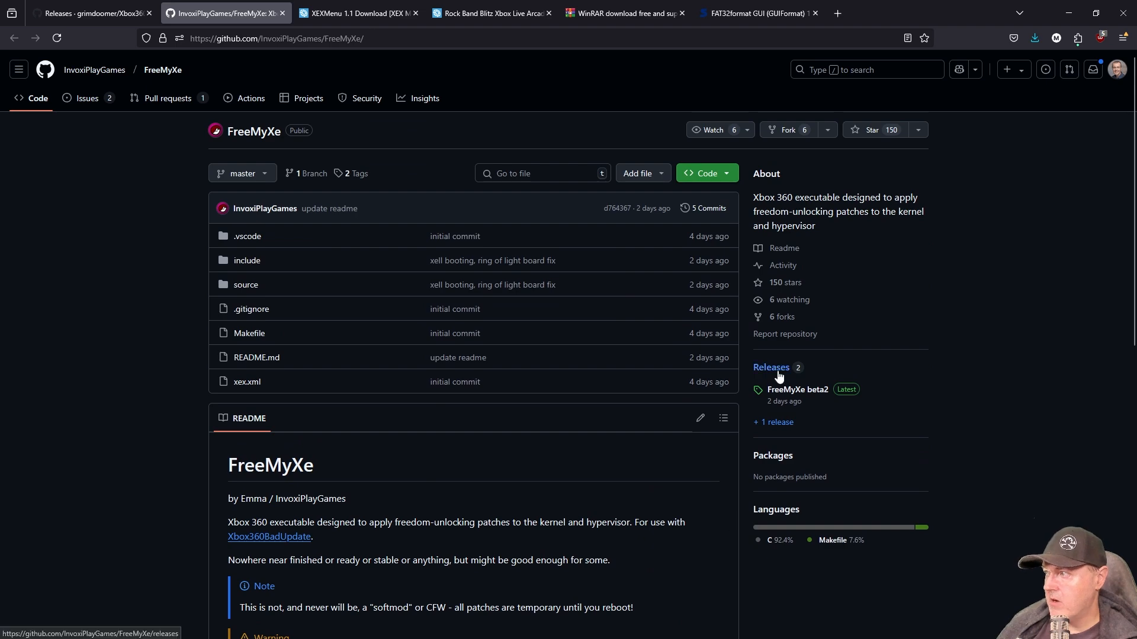
pyautogui.click(770, 367)
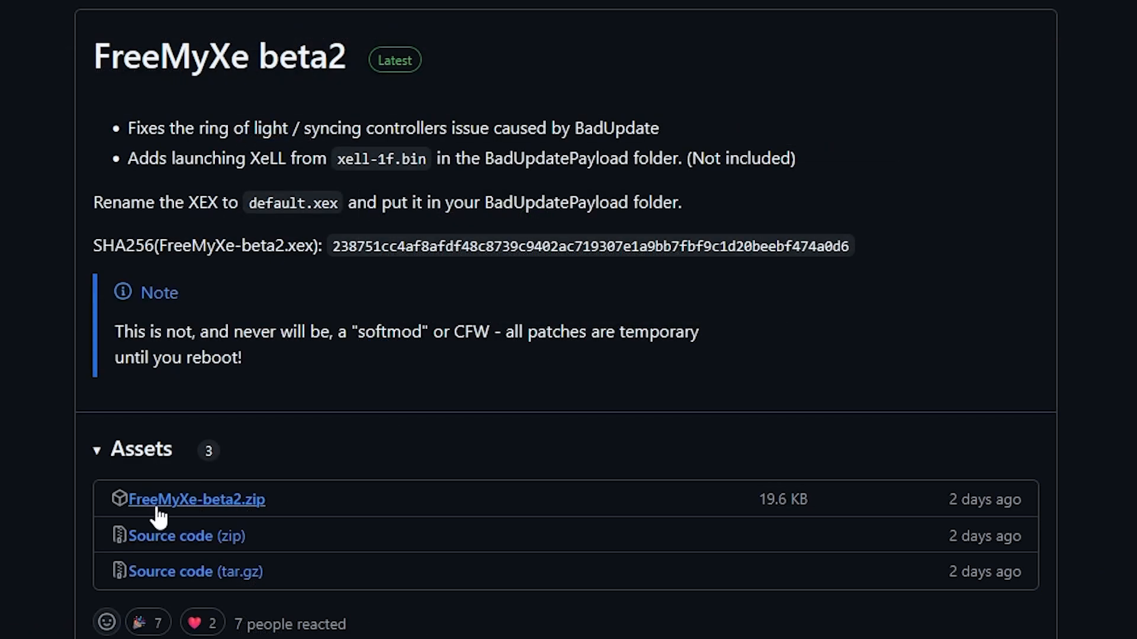
pyautogui.moveTo(189, 512)
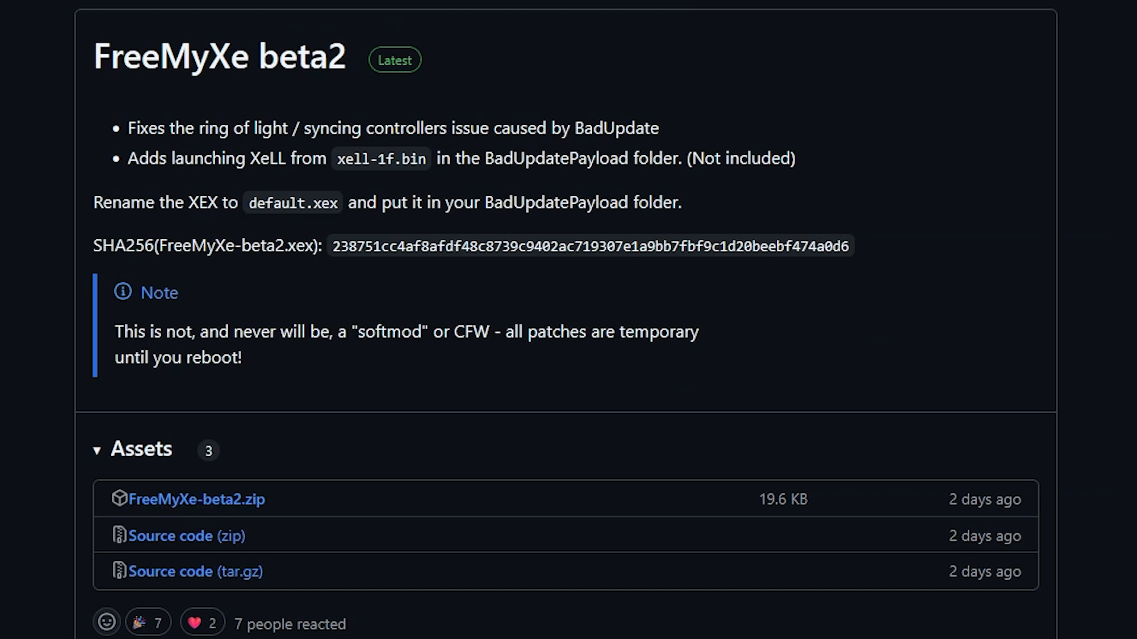
# Step: Show the Digiex XEXMenu 1.1 thread with its ISO and Live/XEX download links
pyautogui.click(357, 13)
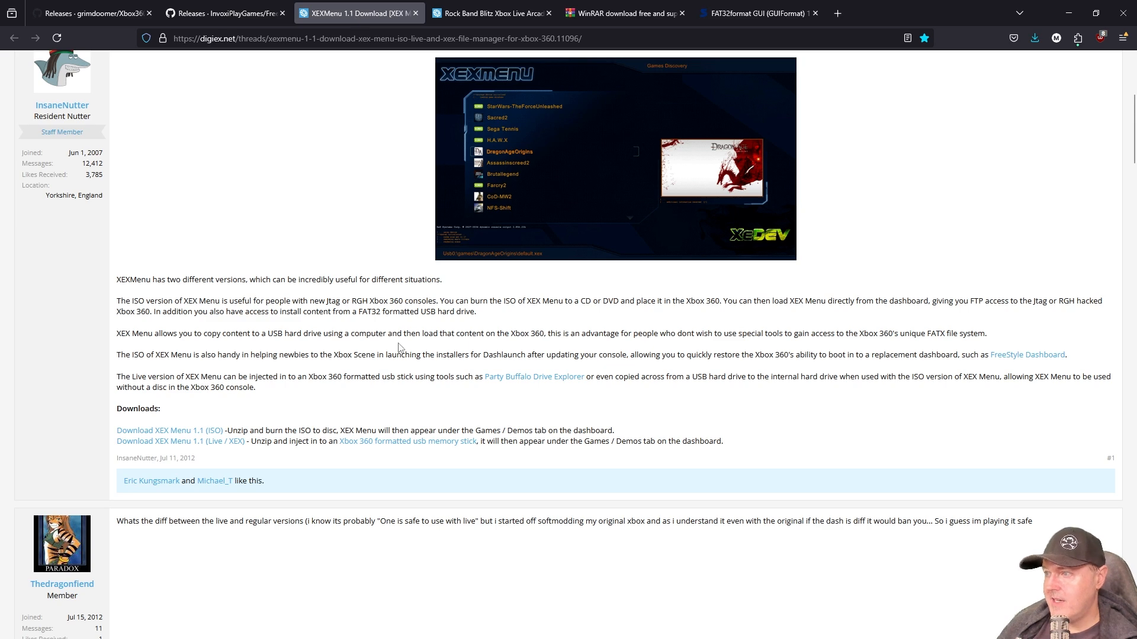
pyautogui.scroll(3)
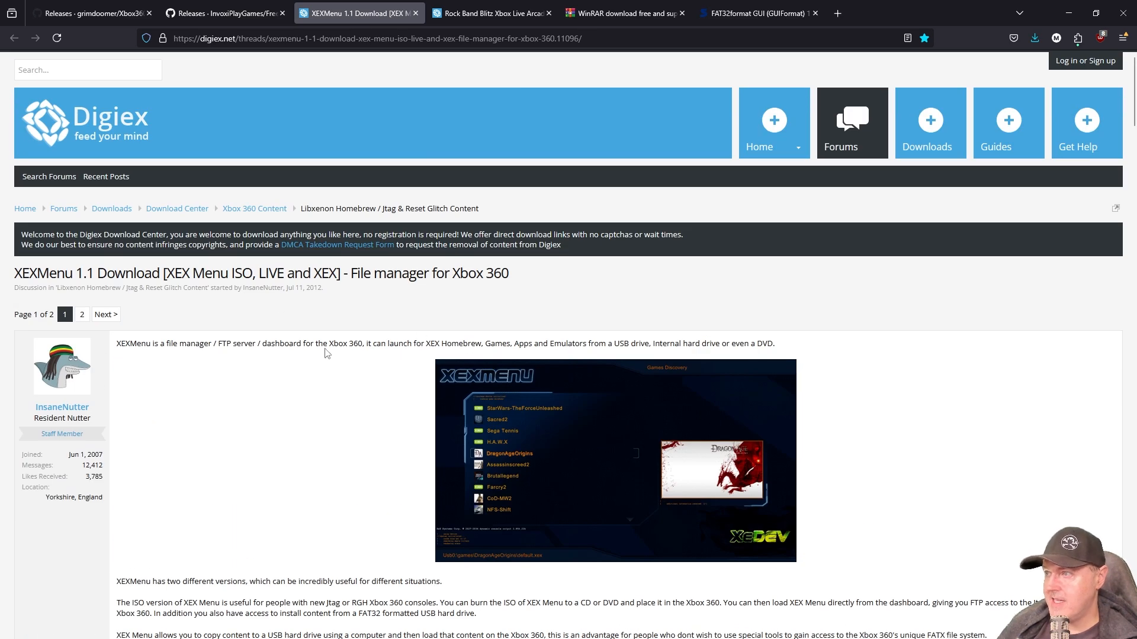
pyautogui.moveTo(421, 429)
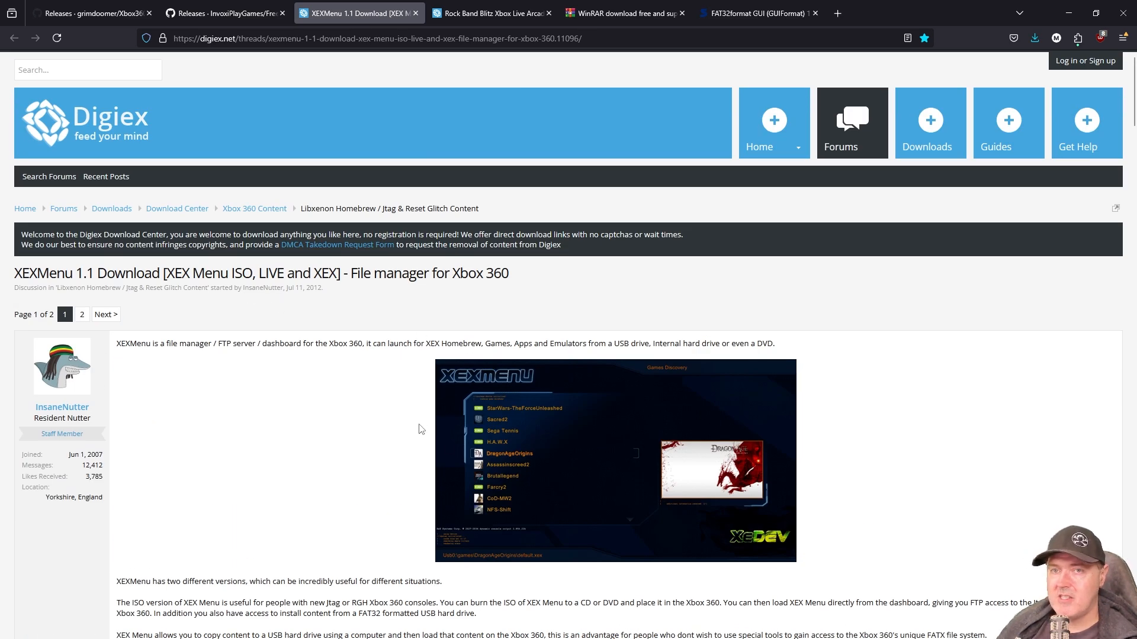
pyautogui.scroll(-3)
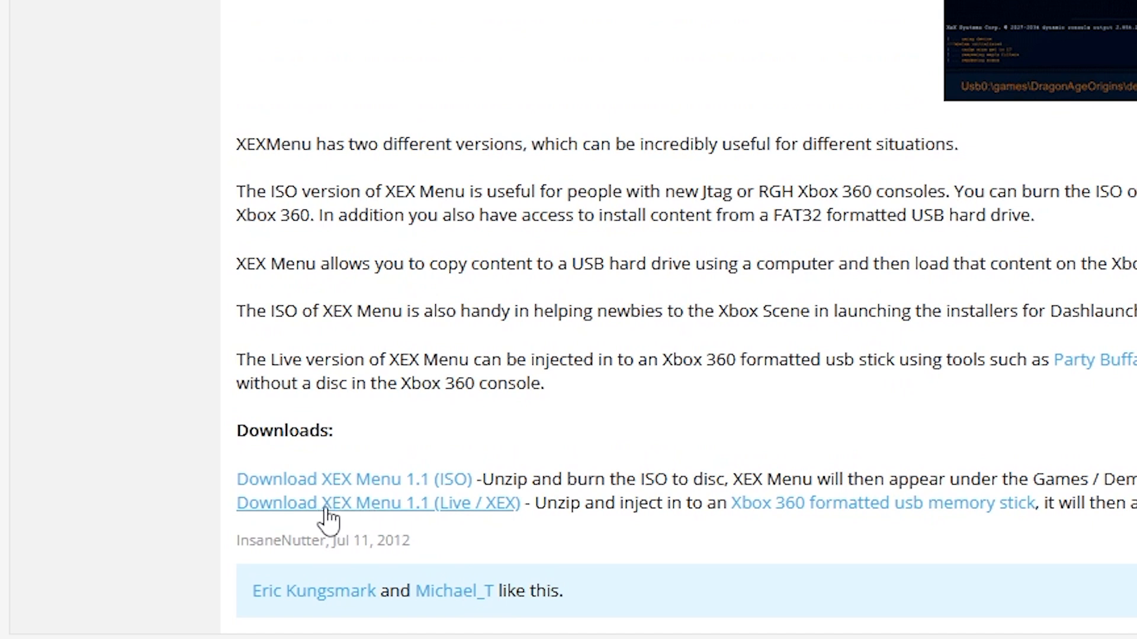
pyautogui.moveTo(453, 526)
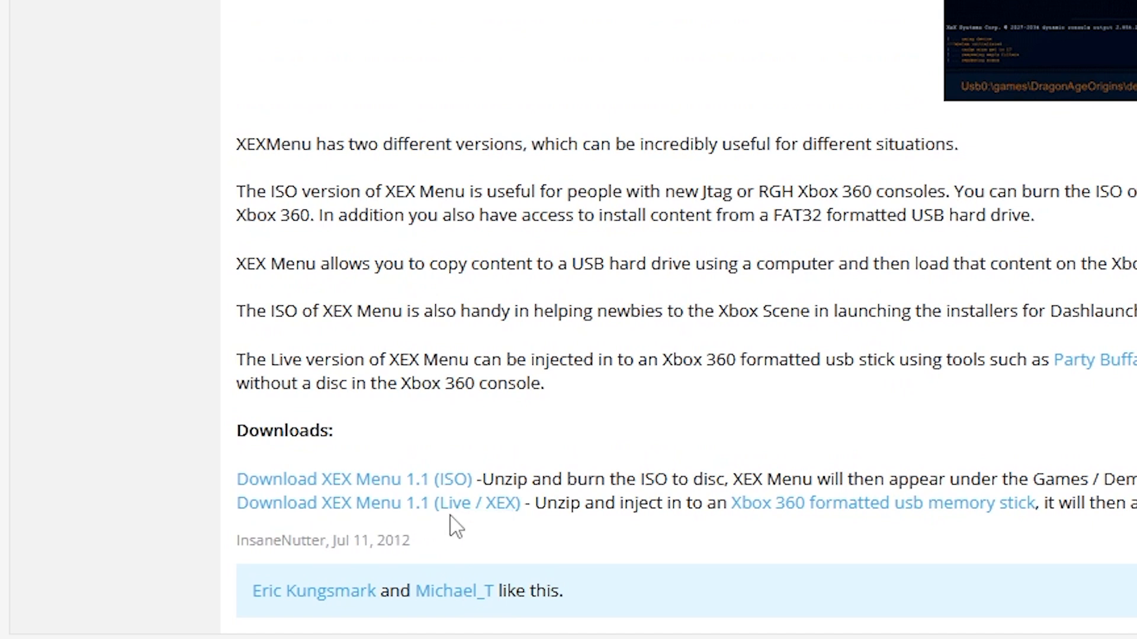
pyautogui.moveTo(492, 523)
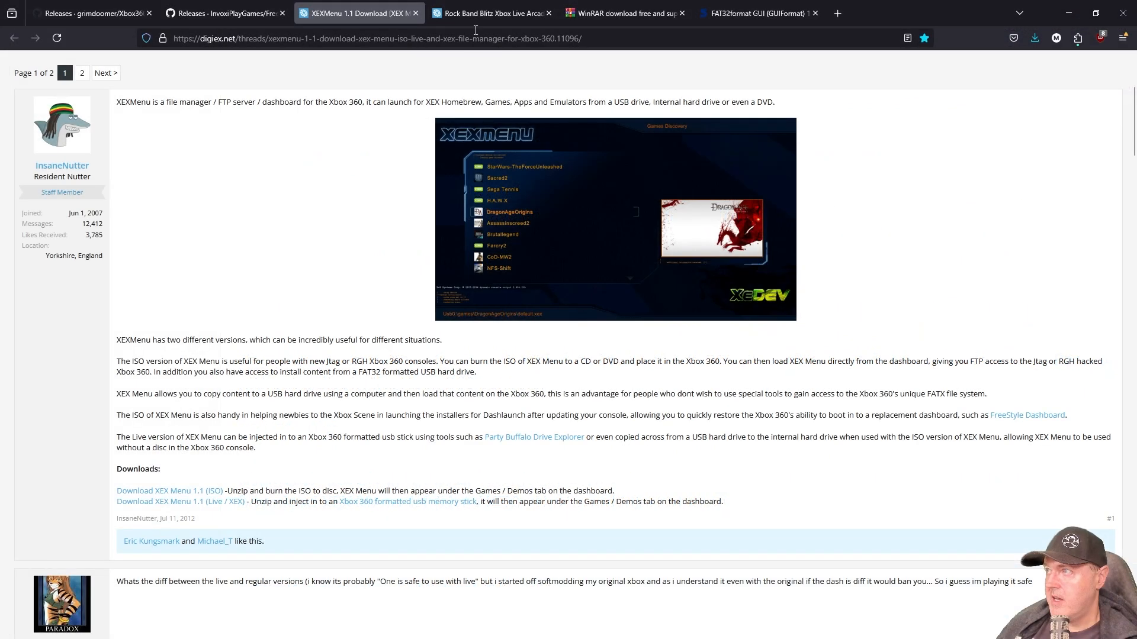
# Step: Show the Digiex Rock Band Blitz XBLA thread and its download link
pyautogui.click(491, 13)
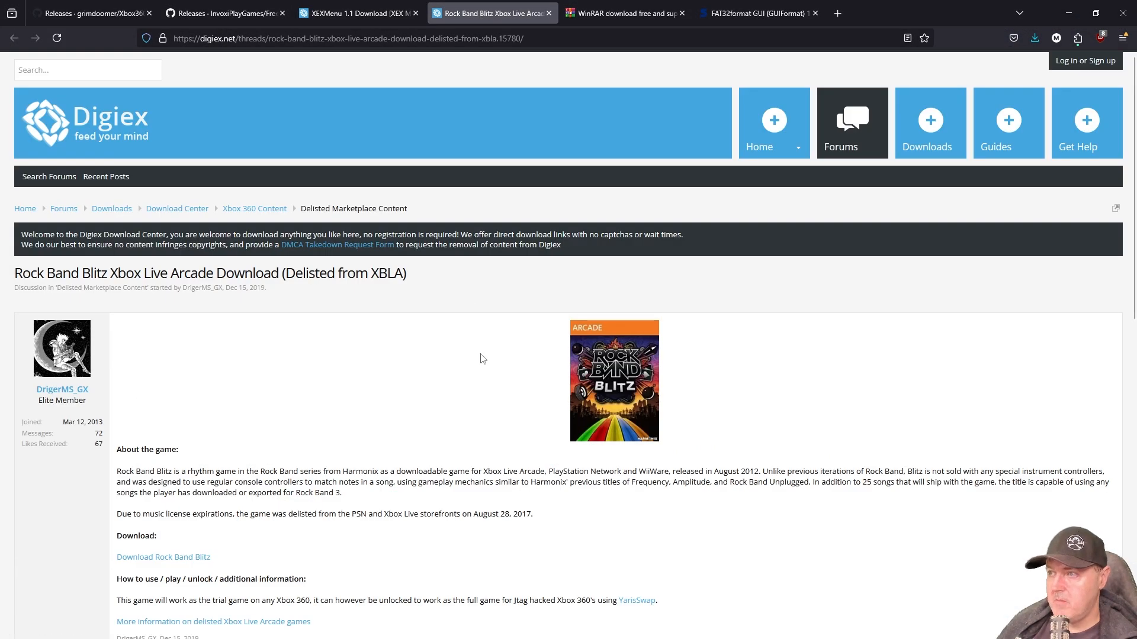
pyautogui.moveTo(458, 468)
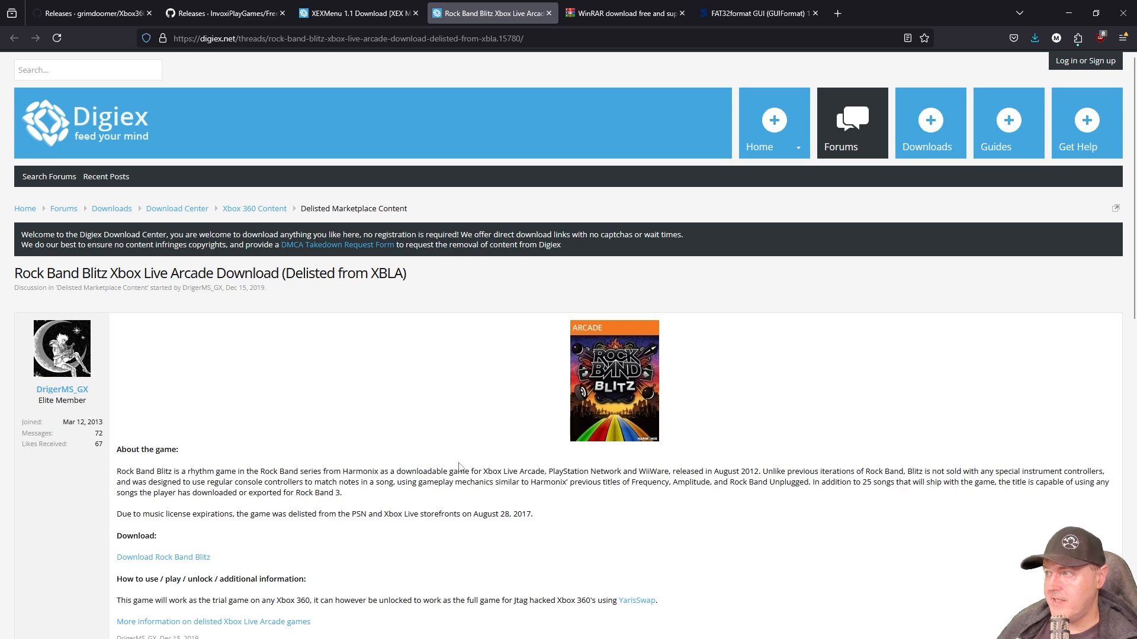
pyautogui.scroll(-3)
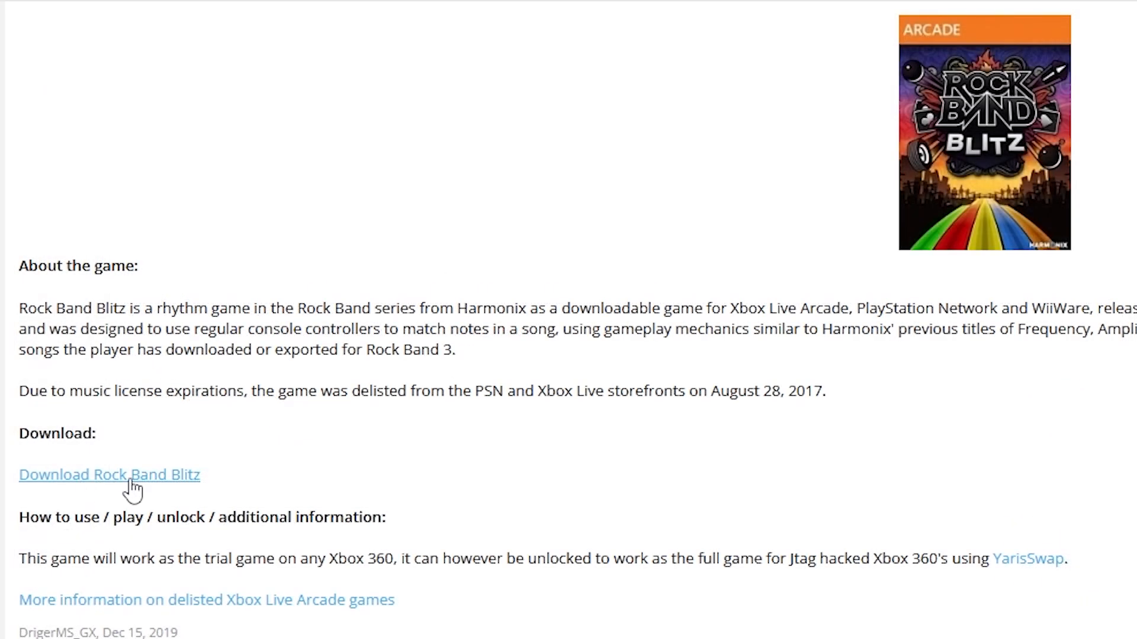
pyautogui.moveTo(115, 493)
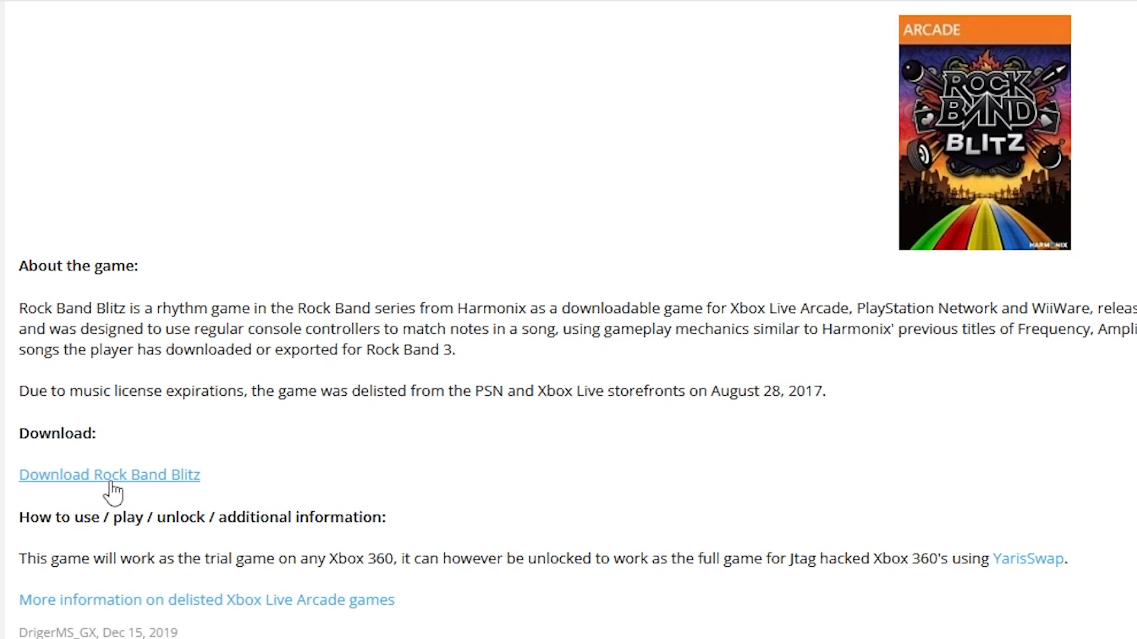
pyautogui.moveTo(158, 492)
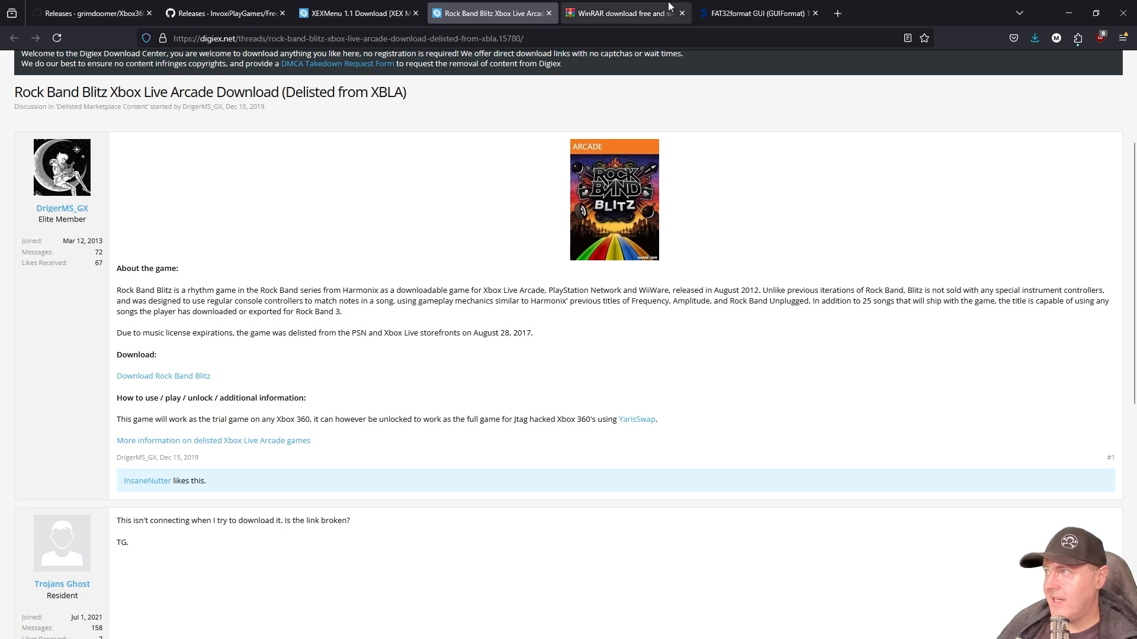
# Step: Show Softpedia's FAT32format GUI (GUIFormat) download page
pyautogui.click(619, 13)
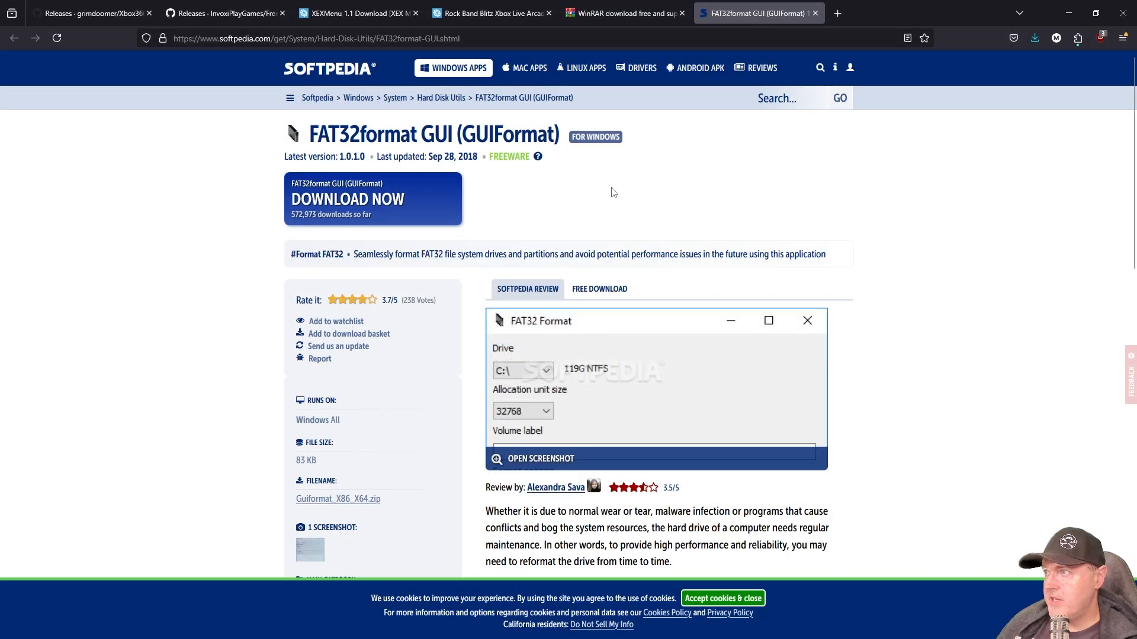
pyautogui.moveTo(388, 145)
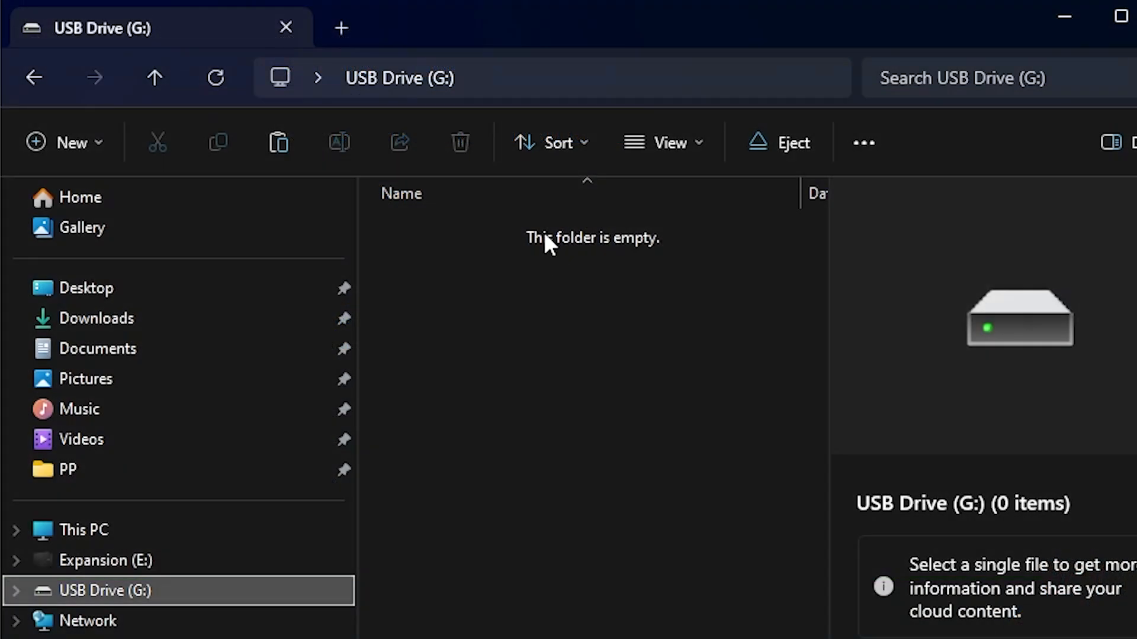
pyautogui.moveTo(413, 98)
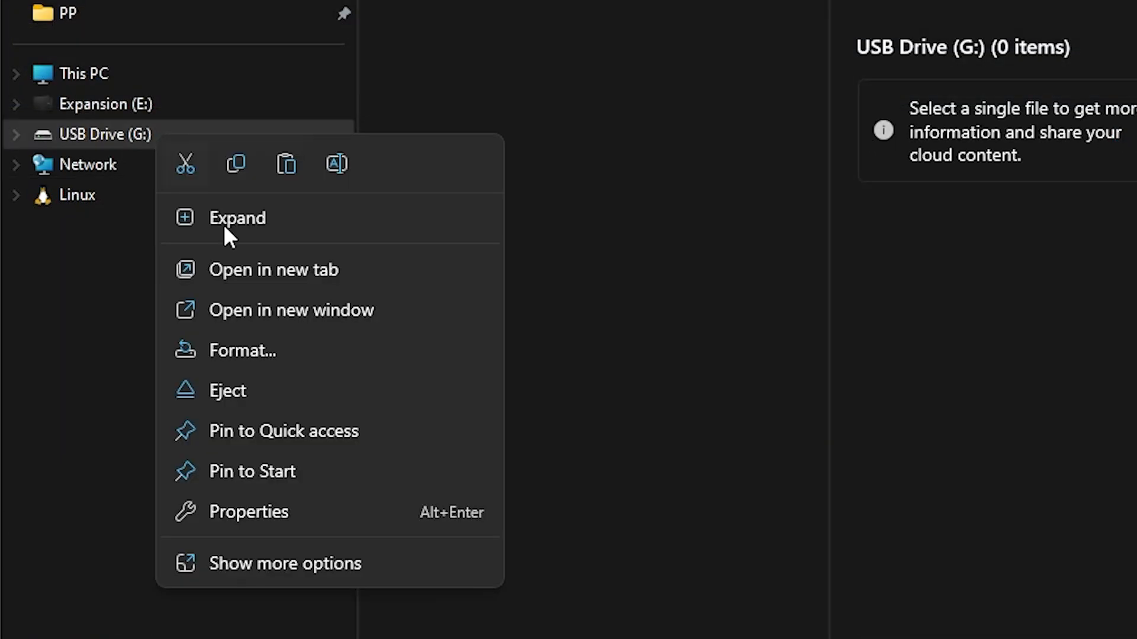
# Step: Check USB Drive (G:) properties confirm FAT32, then start FAT32 Format with G:\ selected
pyautogui.click(248, 511)
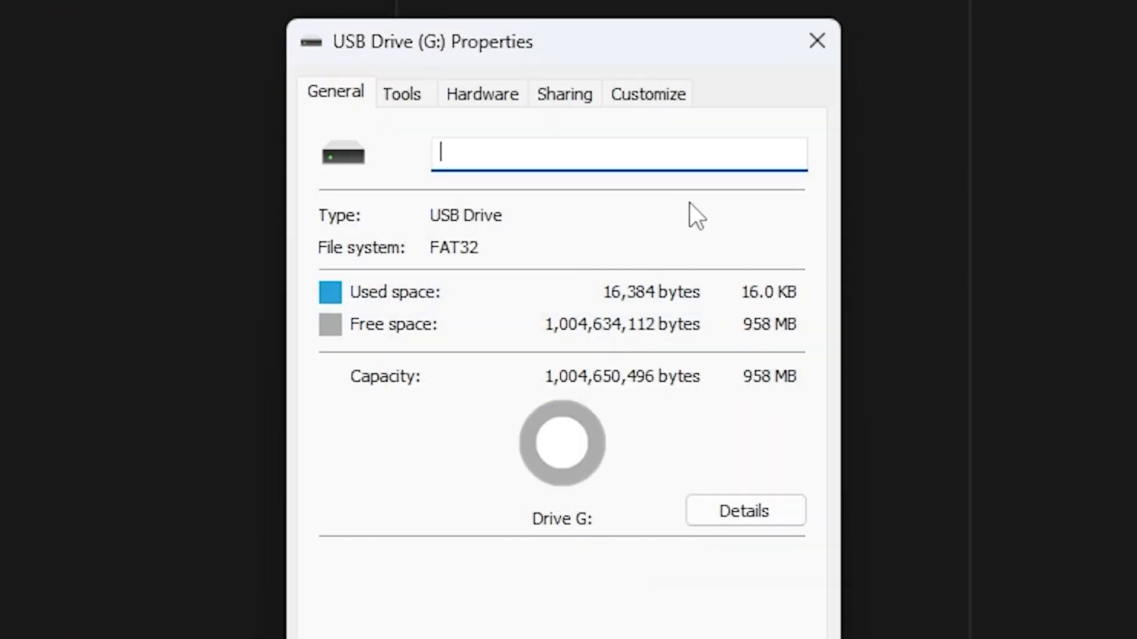
pyautogui.moveTo(471, 272)
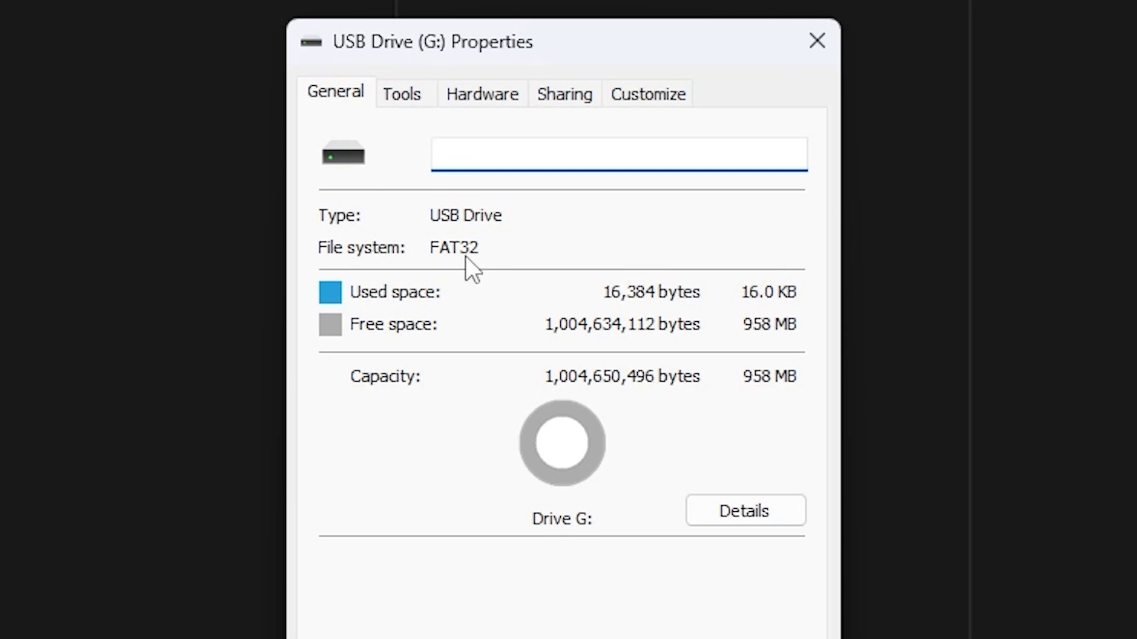
pyautogui.click(816, 40)
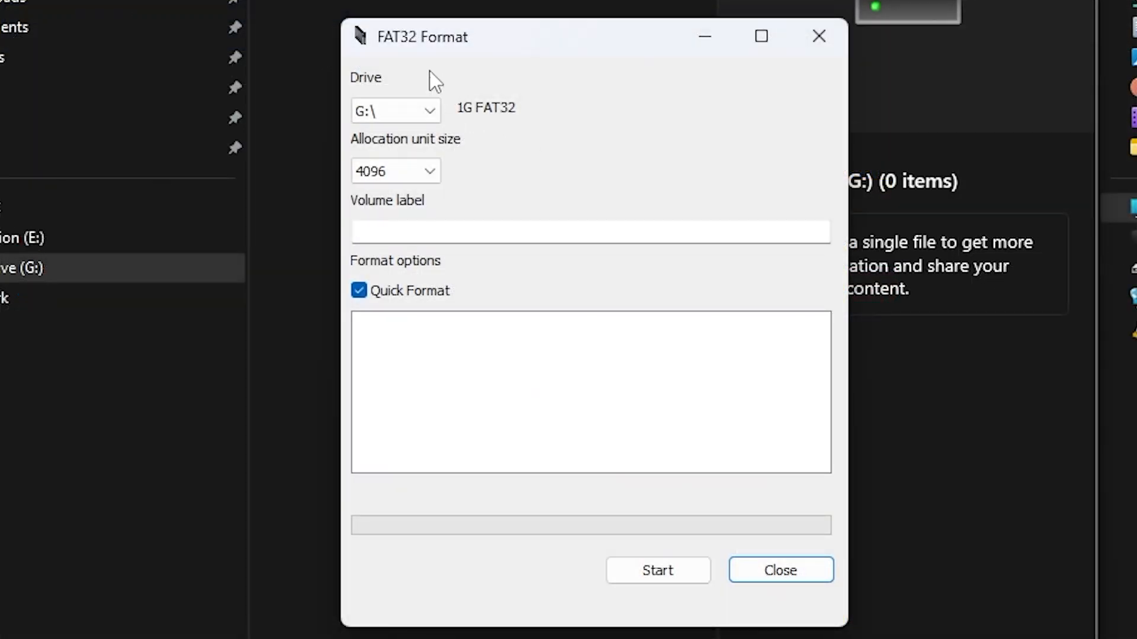
pyautogui.moveTo(437, 68)
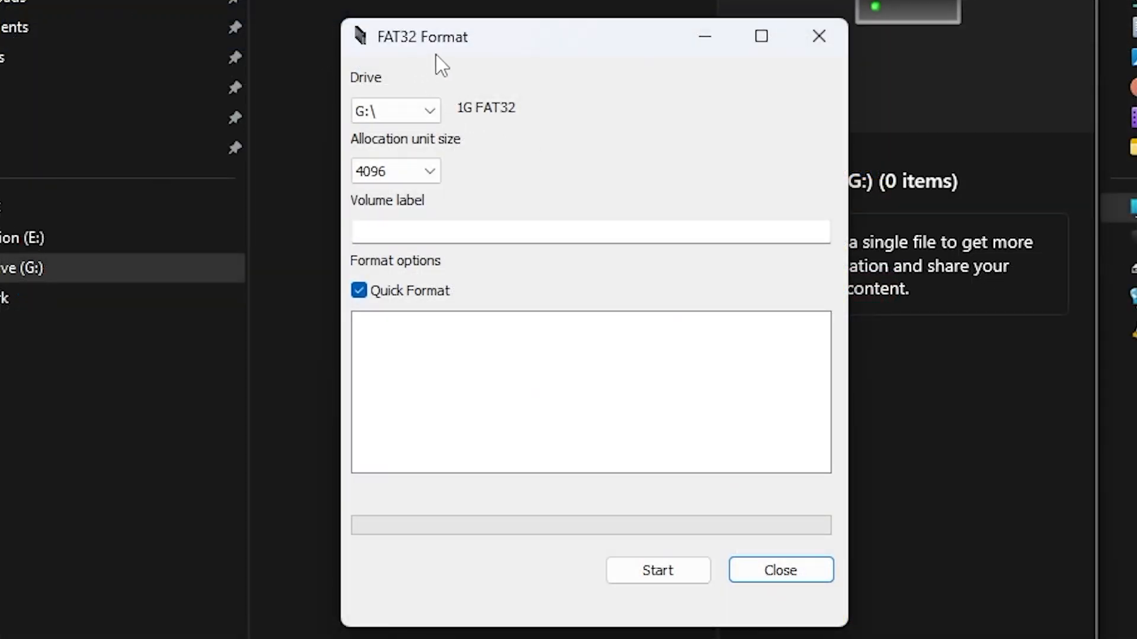
pyautogui.moveTo(628, 179)
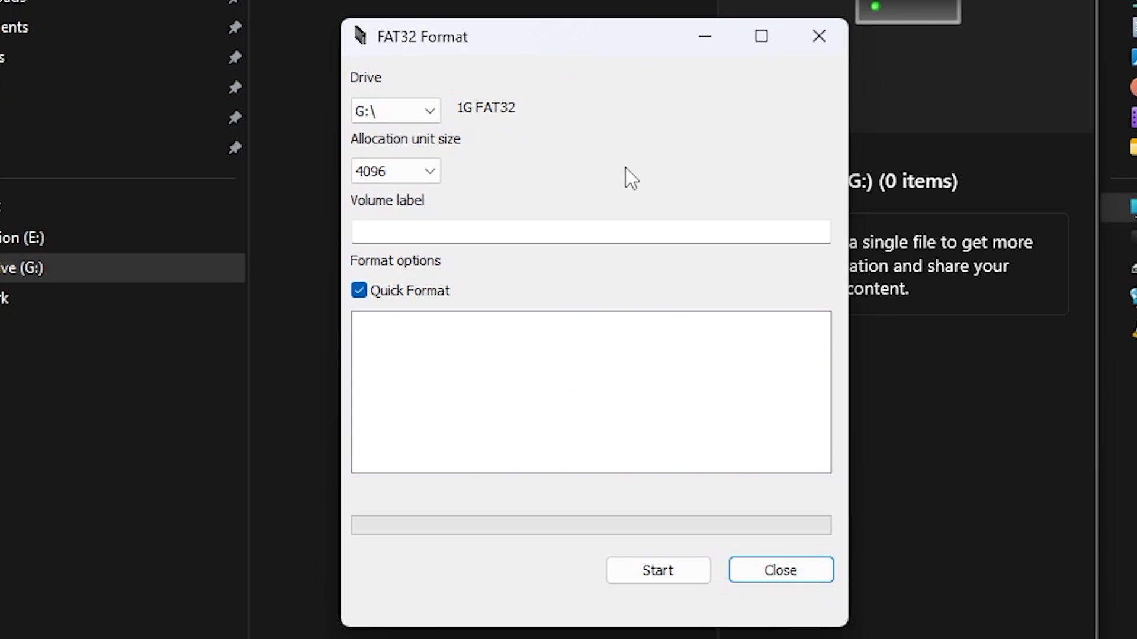
pyautogui.click(781, 570)
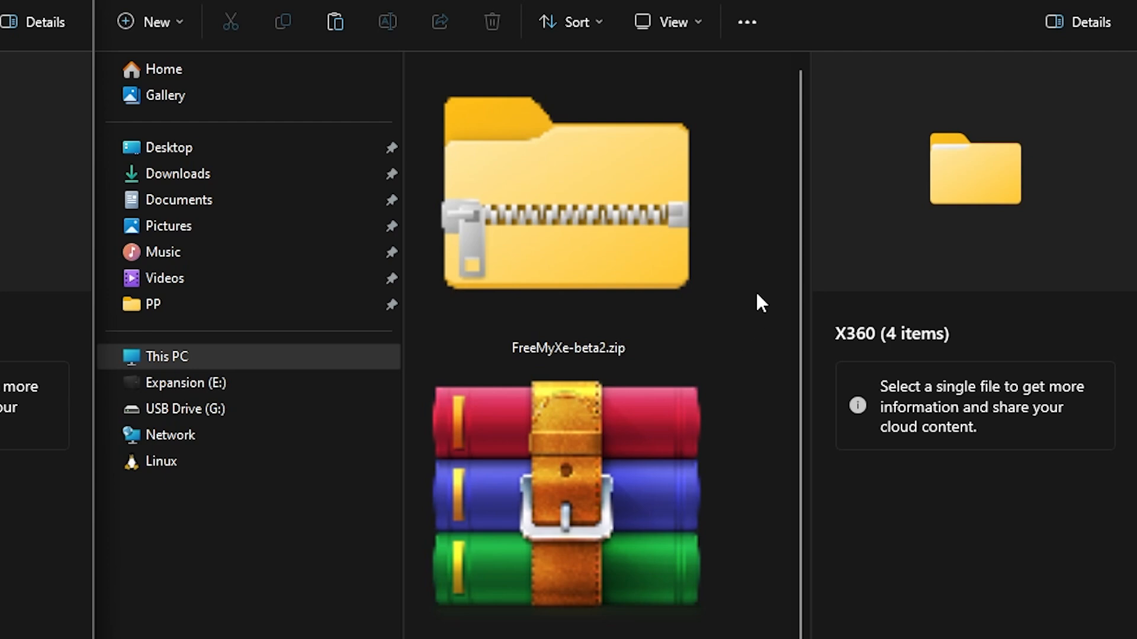
pyautogui.moveTo(809, 328)
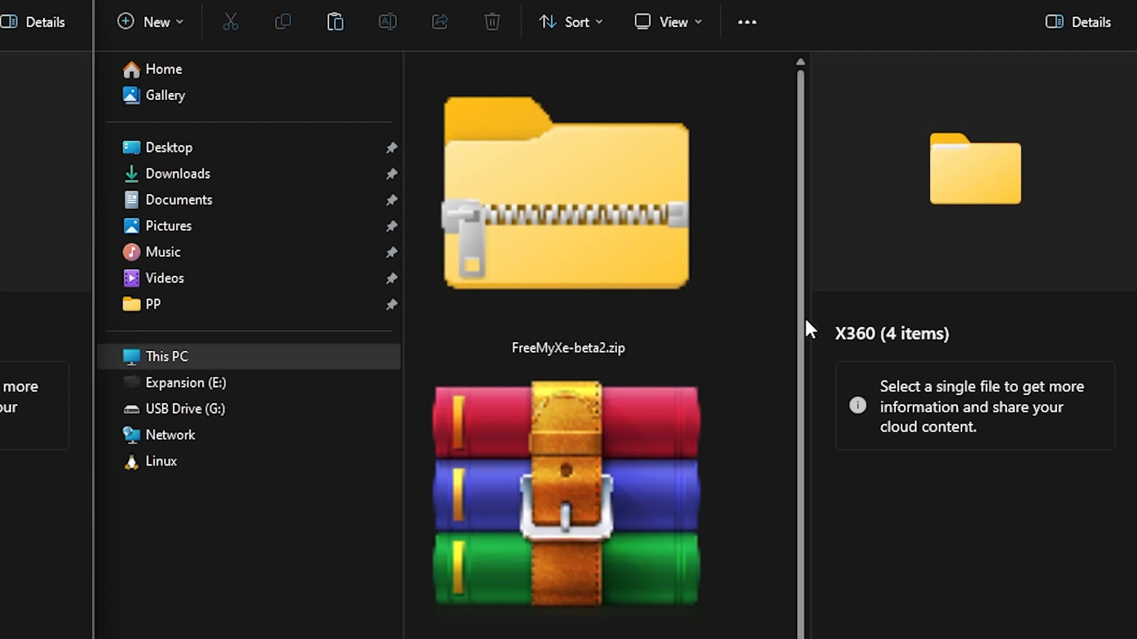
# Step: Browse into Xbox360BadUpdate-Retail-USB-v1.1.zip's Rock Band Blitz folder holding BadUpdatePayload and Content
pyautogui.scroll(-3)
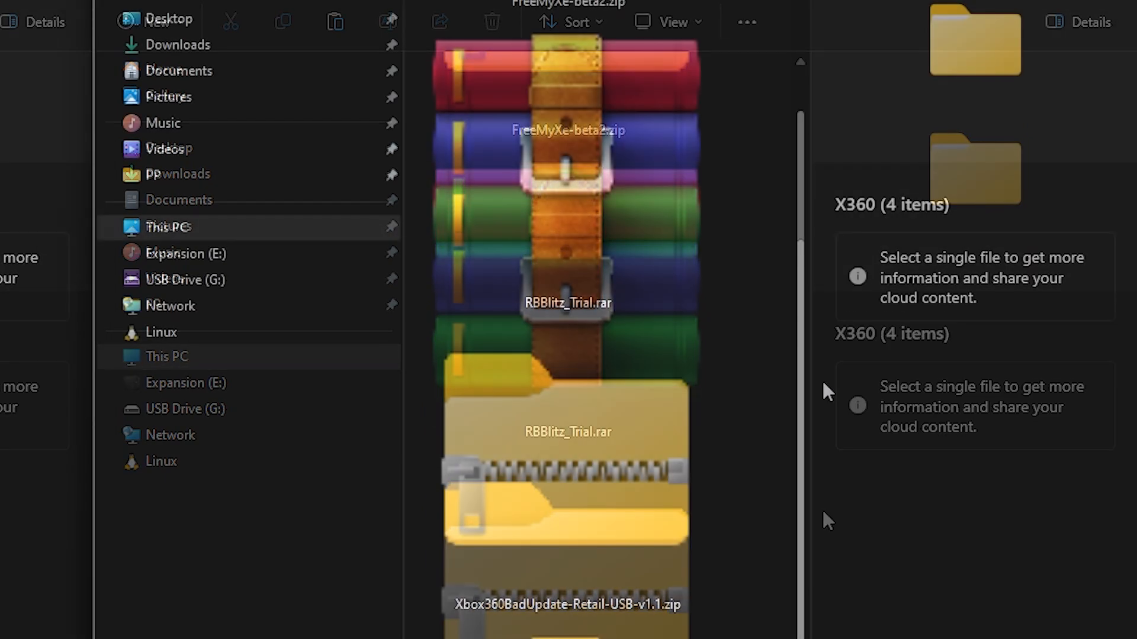
pyautogui.scroll(-3)
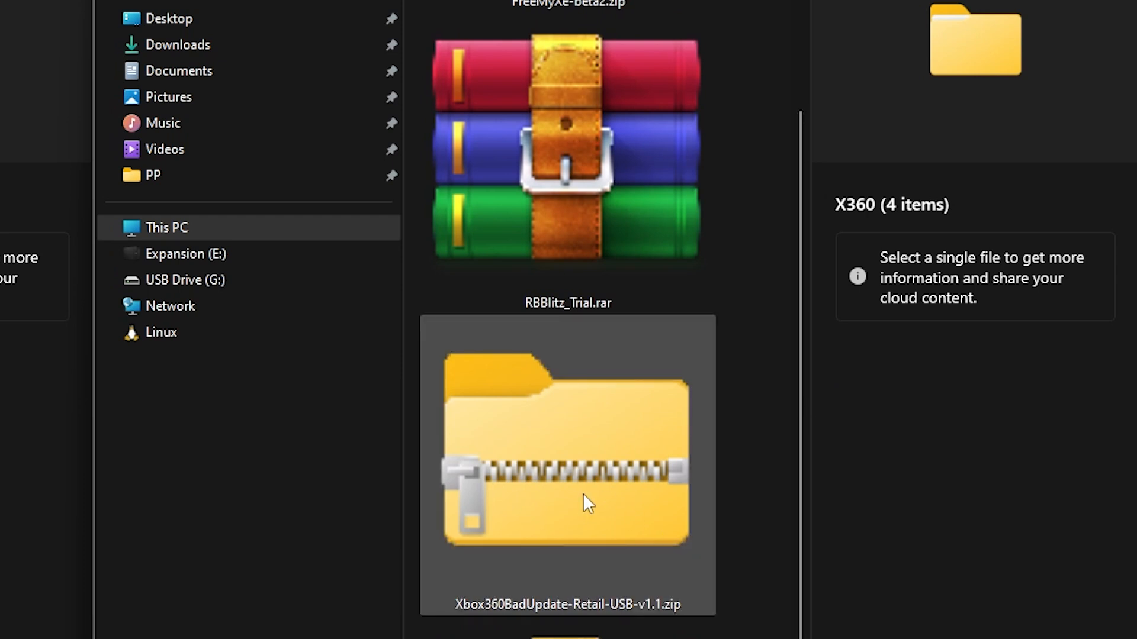
pyautogui.moveTo(527, 625)
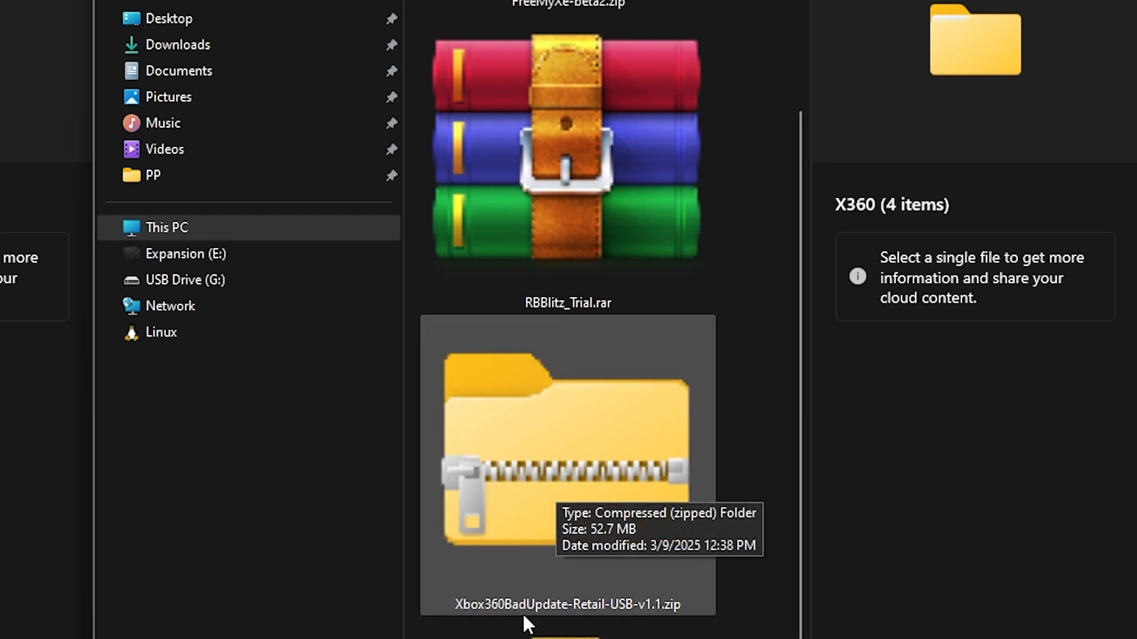
pyautogui.moveTo(652, 619)
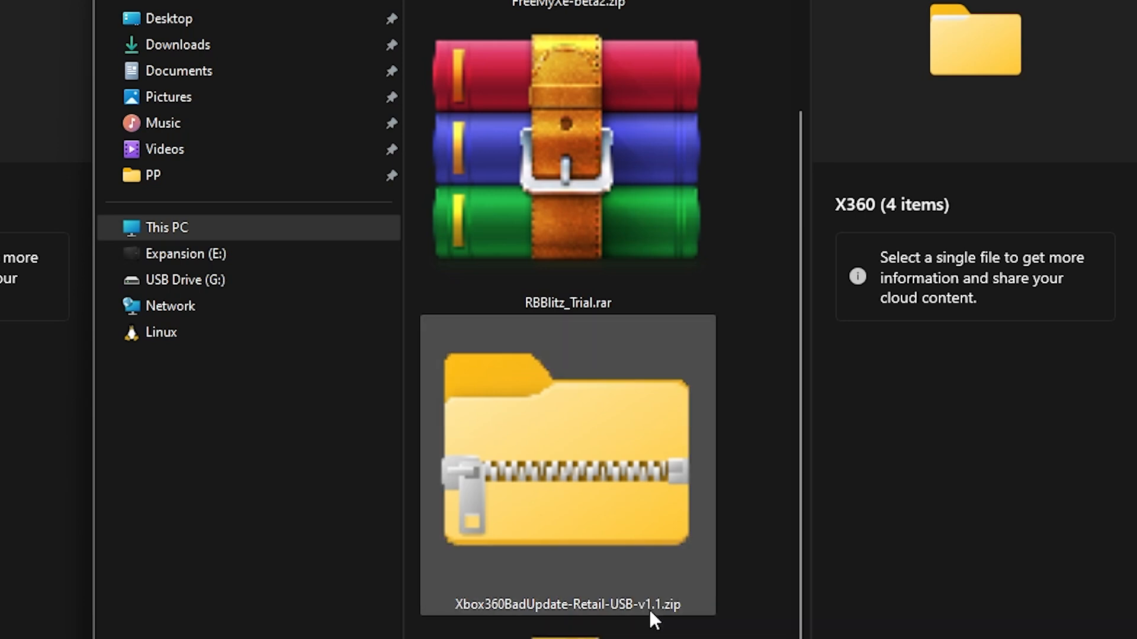
pyautogui.doubleClick(566, 442)
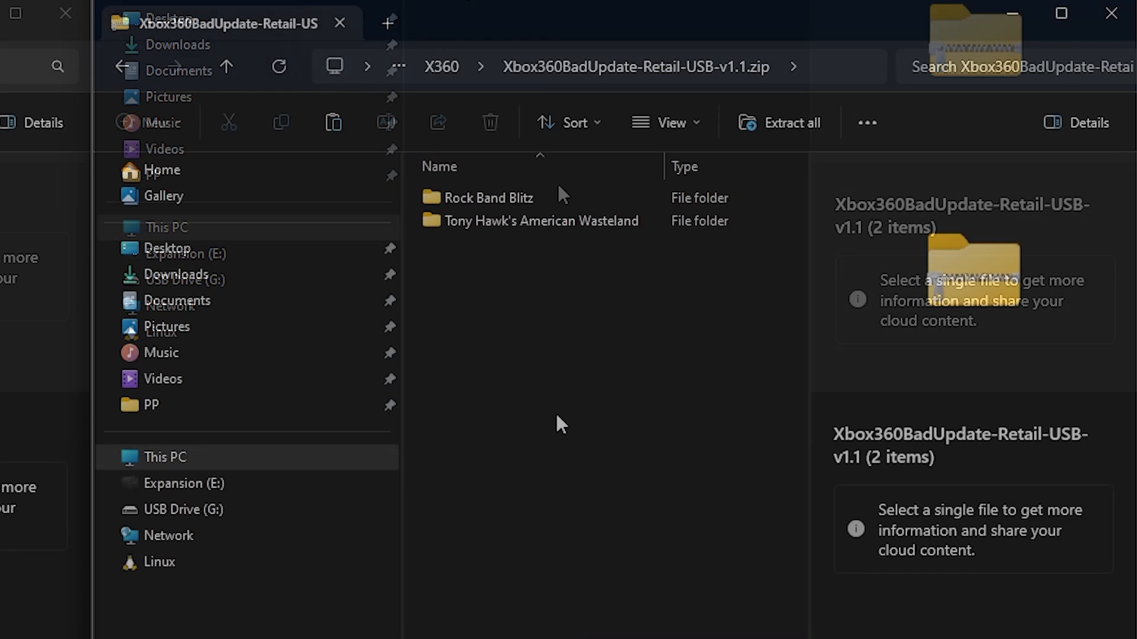
pyautogui.click(537, 222)
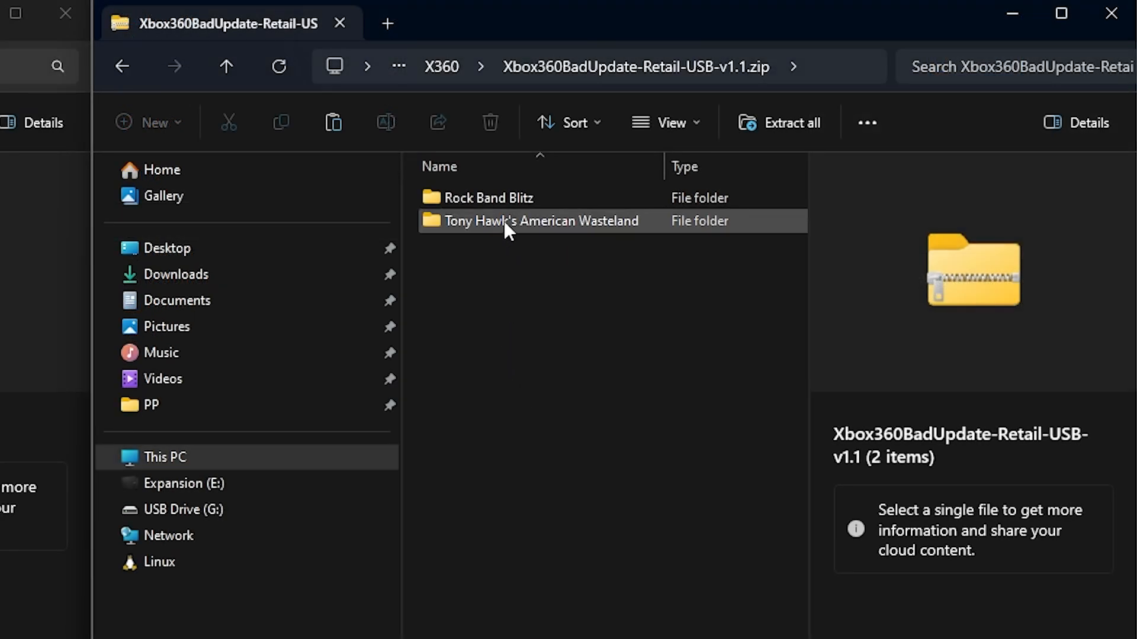
pyautogui.doubleClick(487, 198)
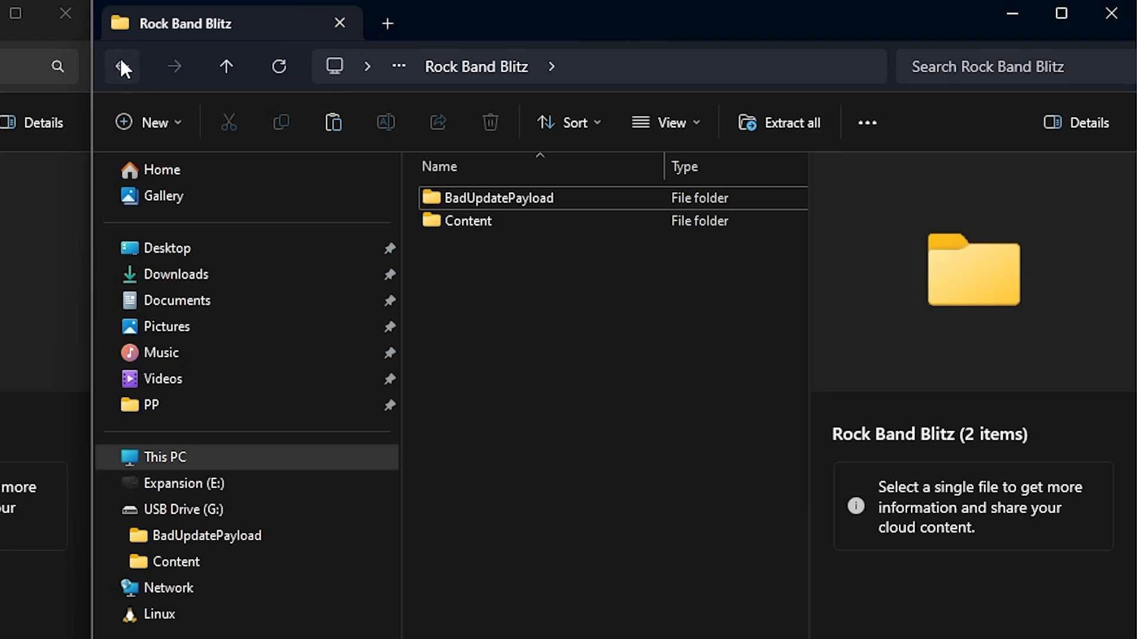
# Step: Return to X360, view RBBlitz_Trial.rar's Content folder in WinRAR beside the USB drive's Content folder
pyautogui.click(121, 67)
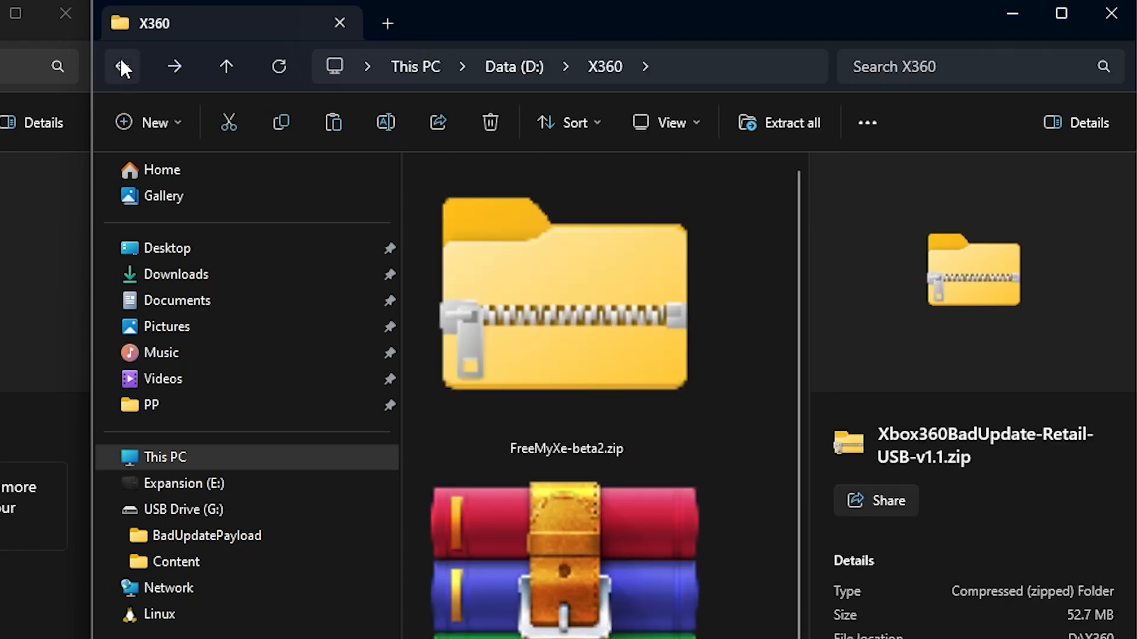
pyautogui.scroll(-3)
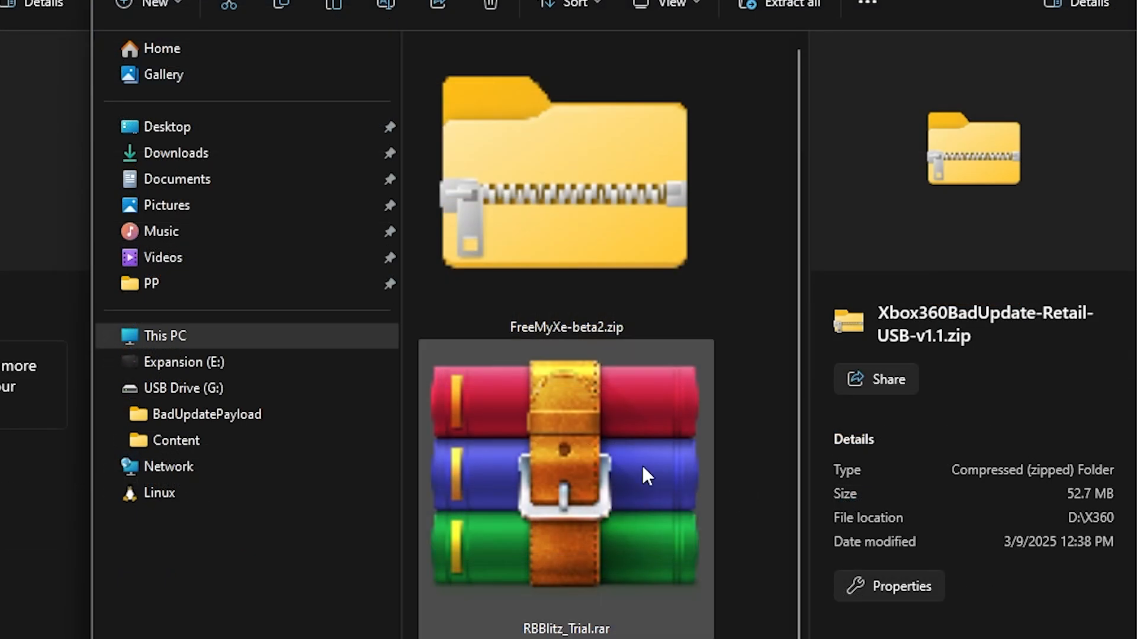
pyautogui.moveTo(540, 461)
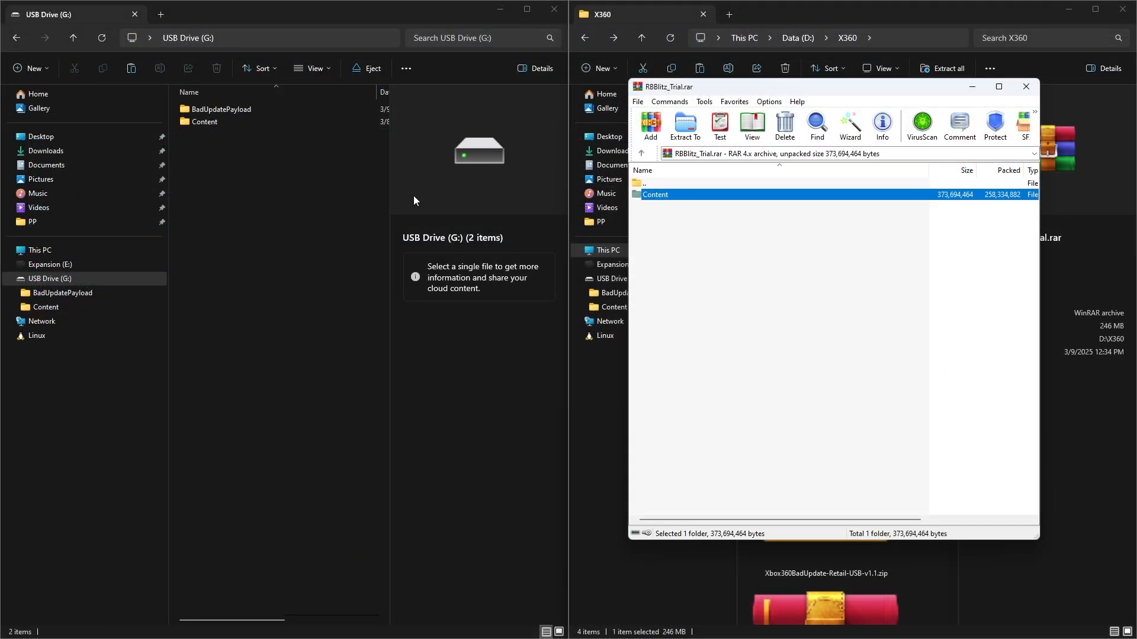
pyautogui.click(683, 125)
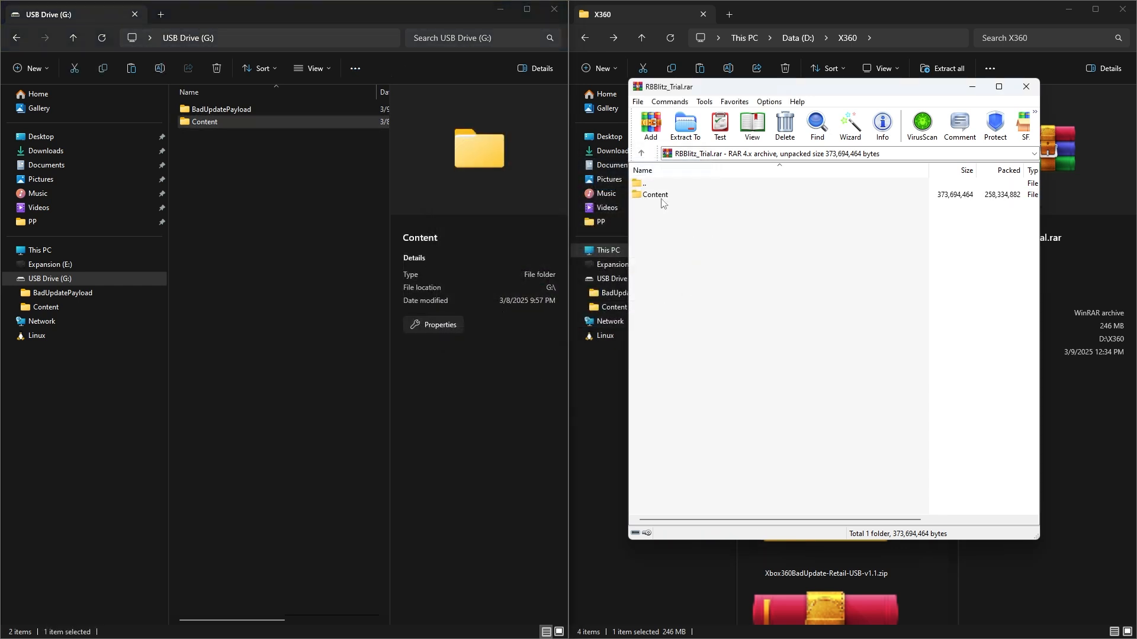
pyautogui.click(1026, 85)
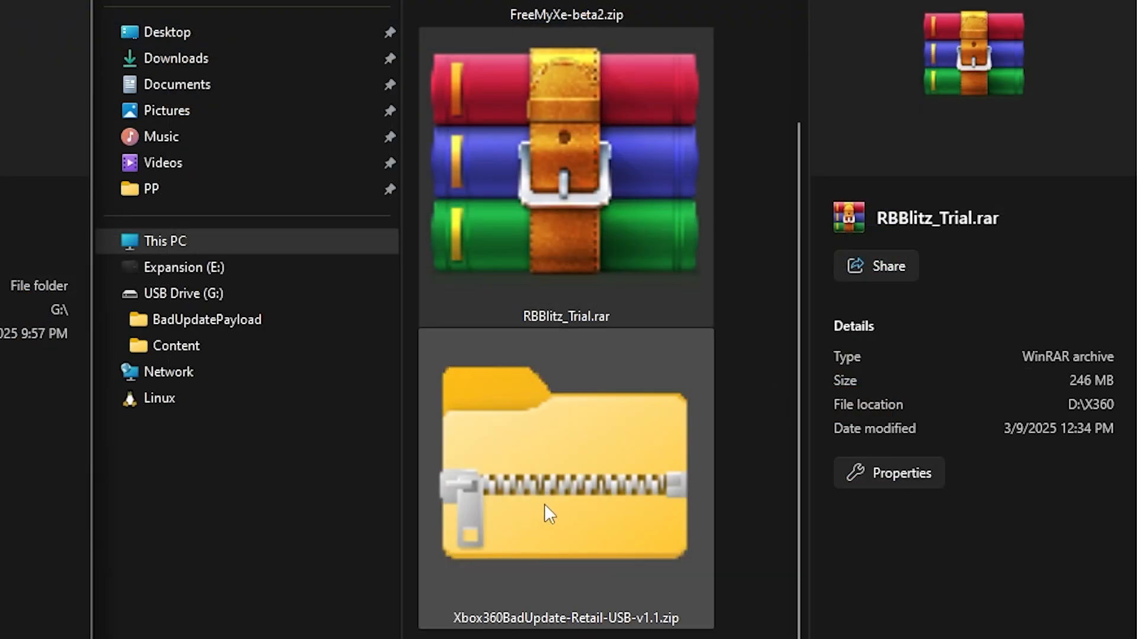
pyautogui.moveTo(583, 362)
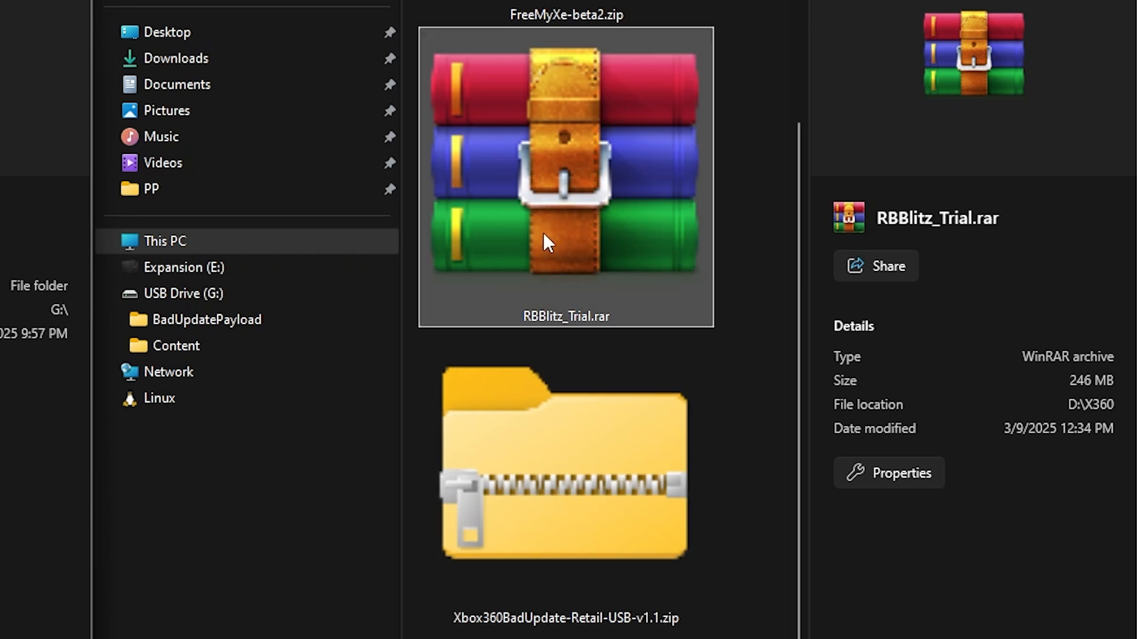
pyautogui.moveTo(577, 245)
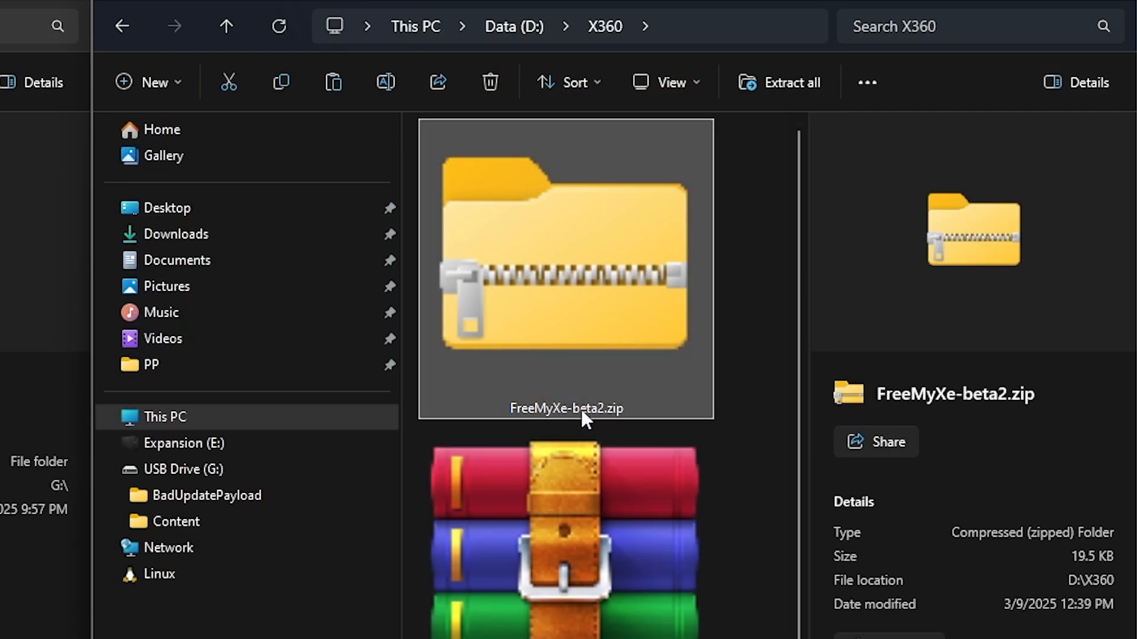
pyautogui.moveTo(573, 305)
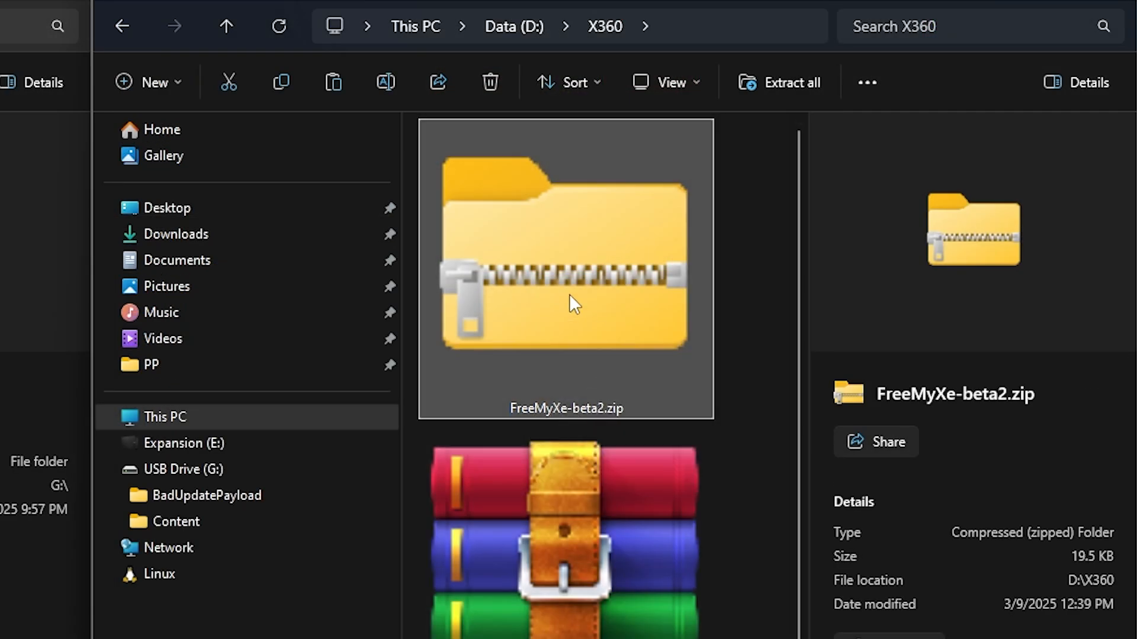
# Step: Delete the original 26 MB default.xex from G:\BadUpdatePayload to make way for FreeMyXe's 22 KB one
pyautogui.doubleClick(564, 268)
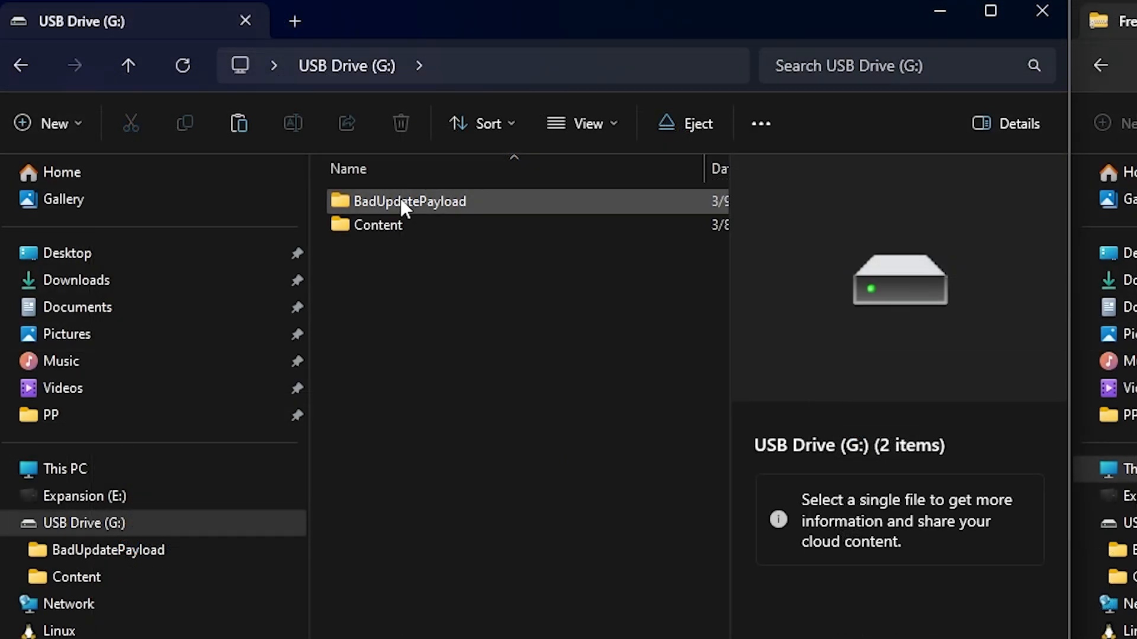
pyautogui.doubleClick(410, 202)
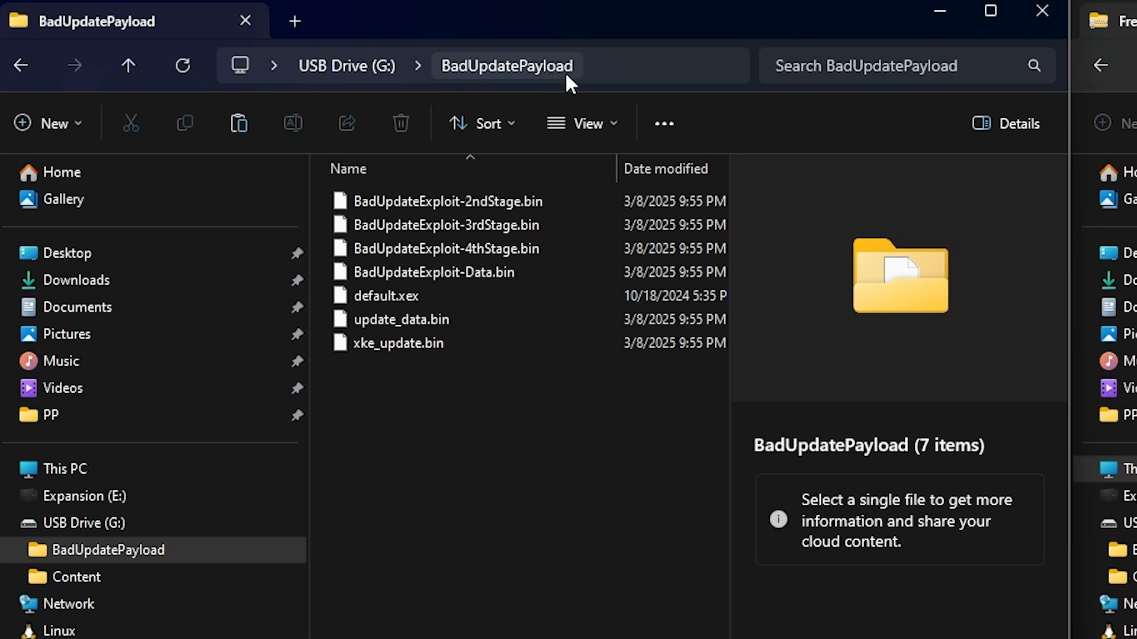
pyautogui.click(386, 296)
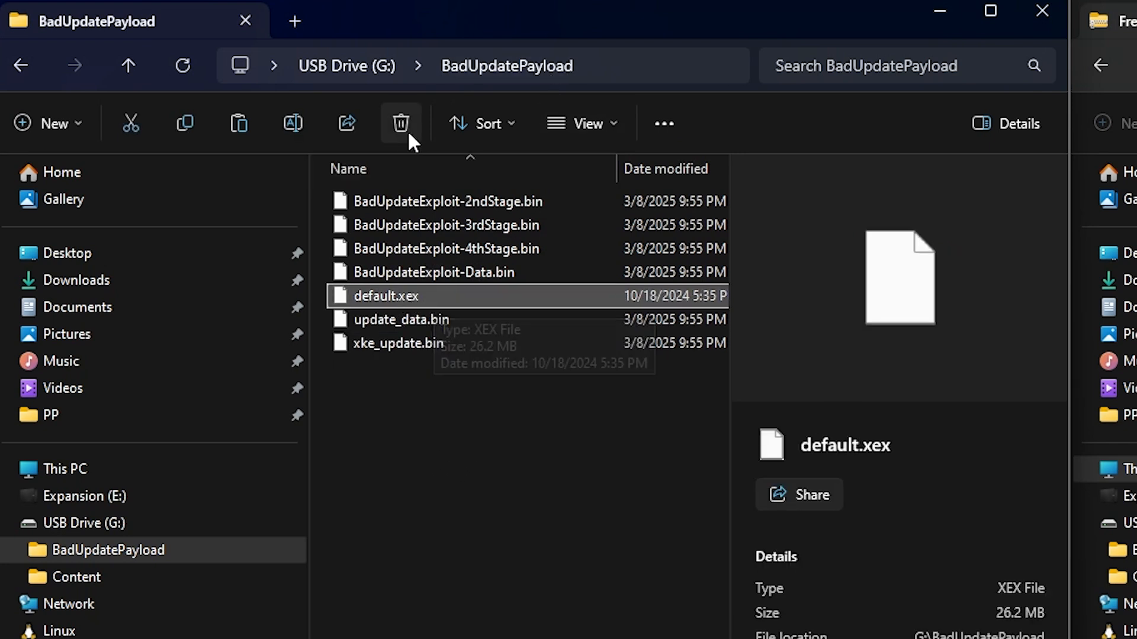
pyautogui.click(401, 123)
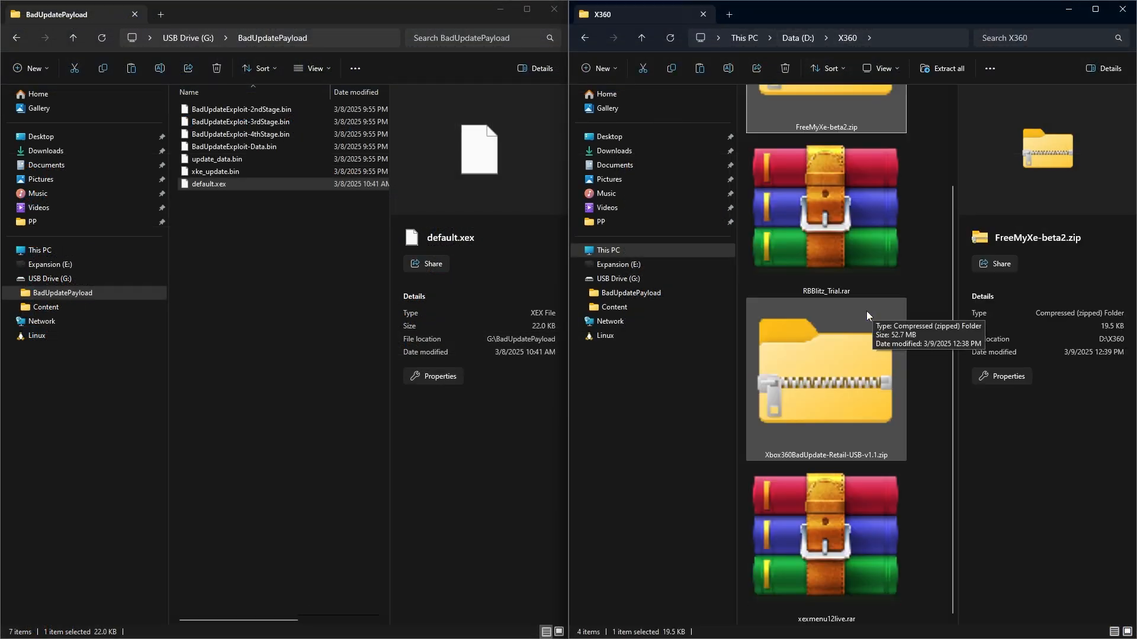
pyautogui.moveTo(820, 540)
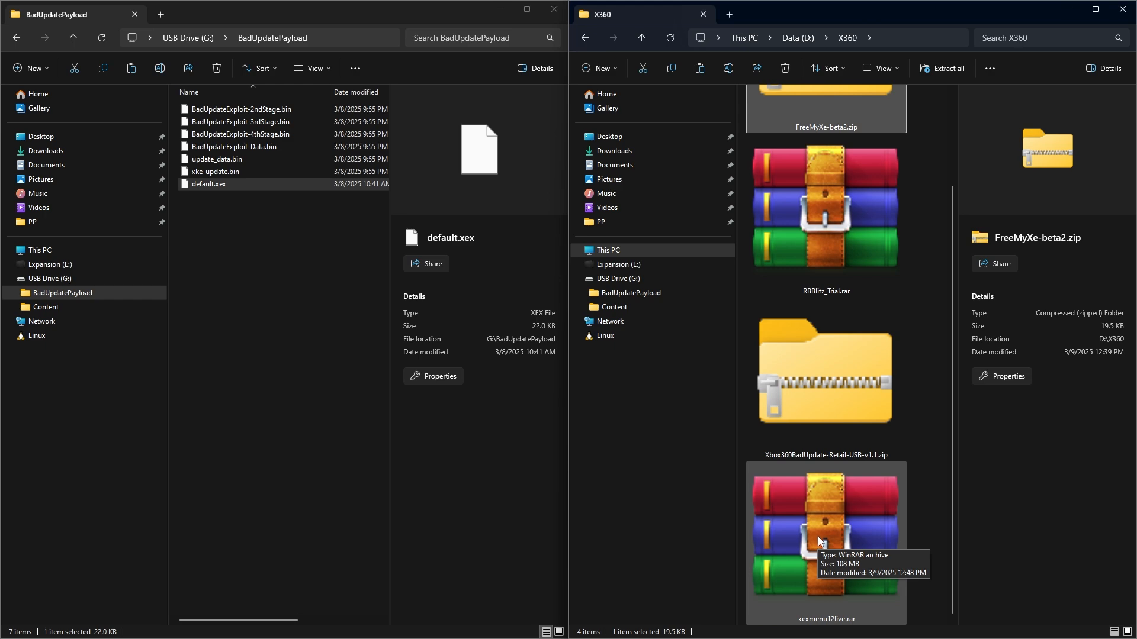
pyautogui.doubleClick(824, 537)
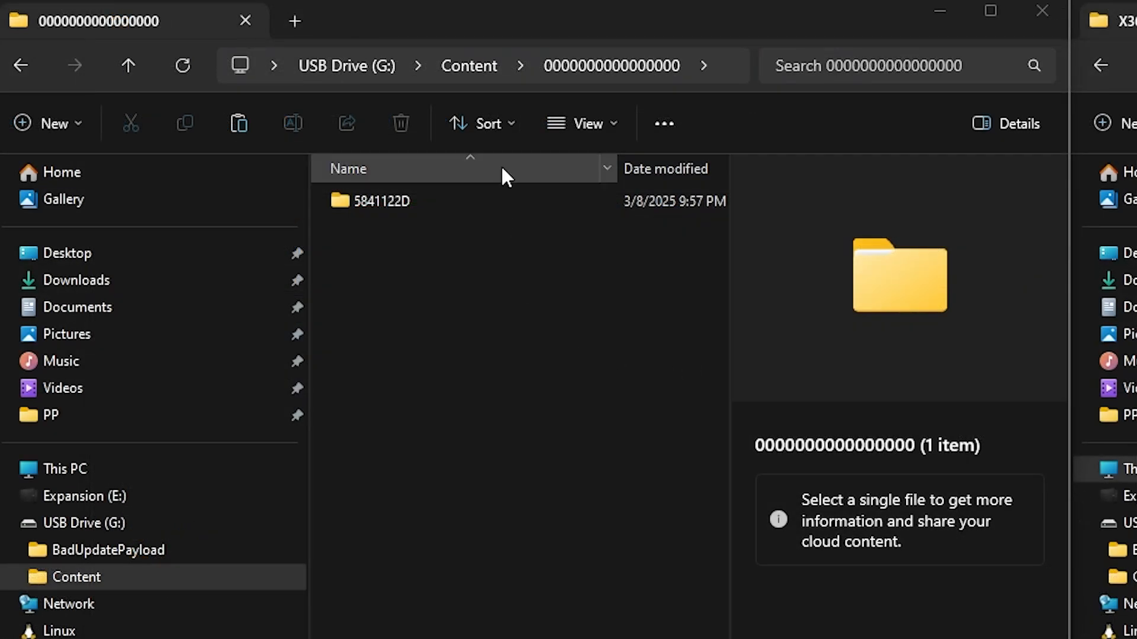
pyautogui.moveTo(631, 65)
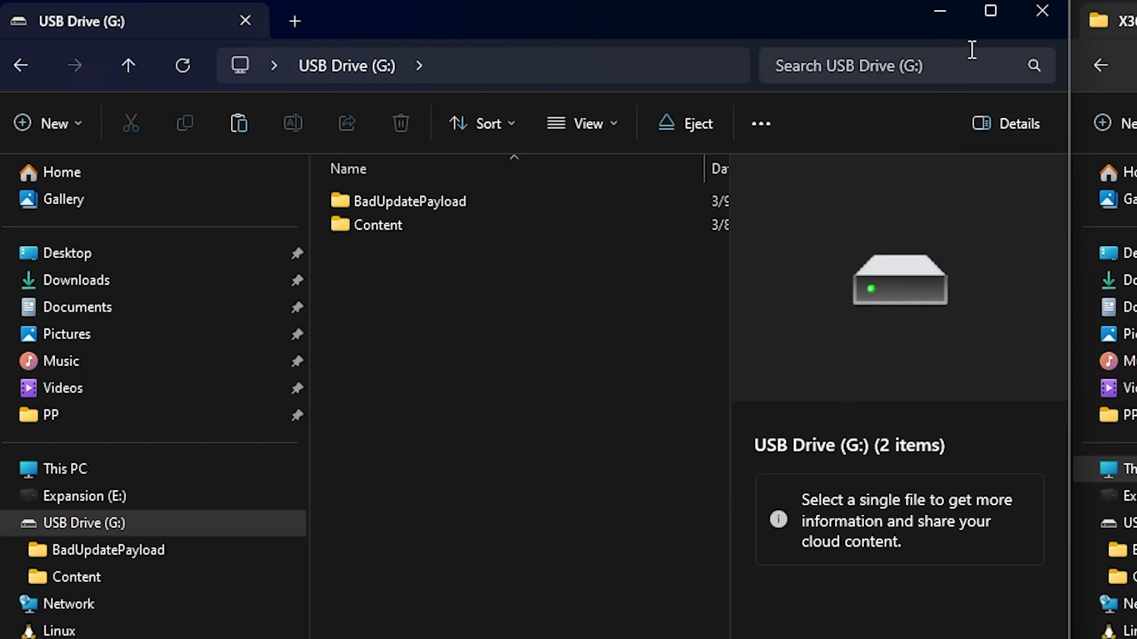
# Step: Check default.xex inside BadUpdatePayload and return to the USB drive root
pyautogui.click(410, 192)
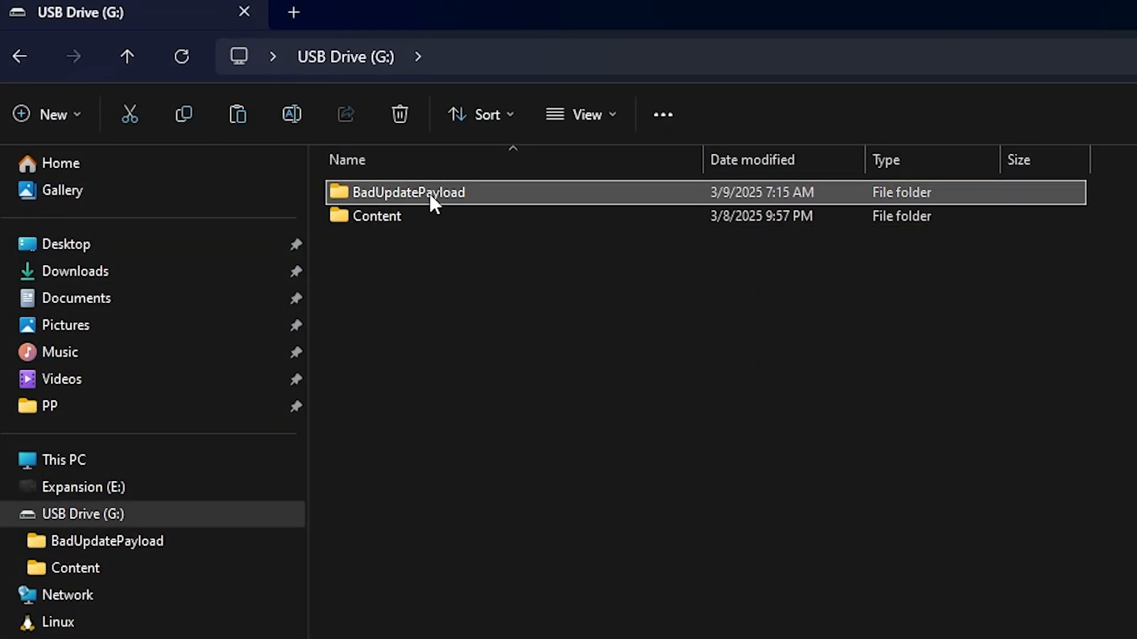
pyautogui.doubleClick(408, 192)
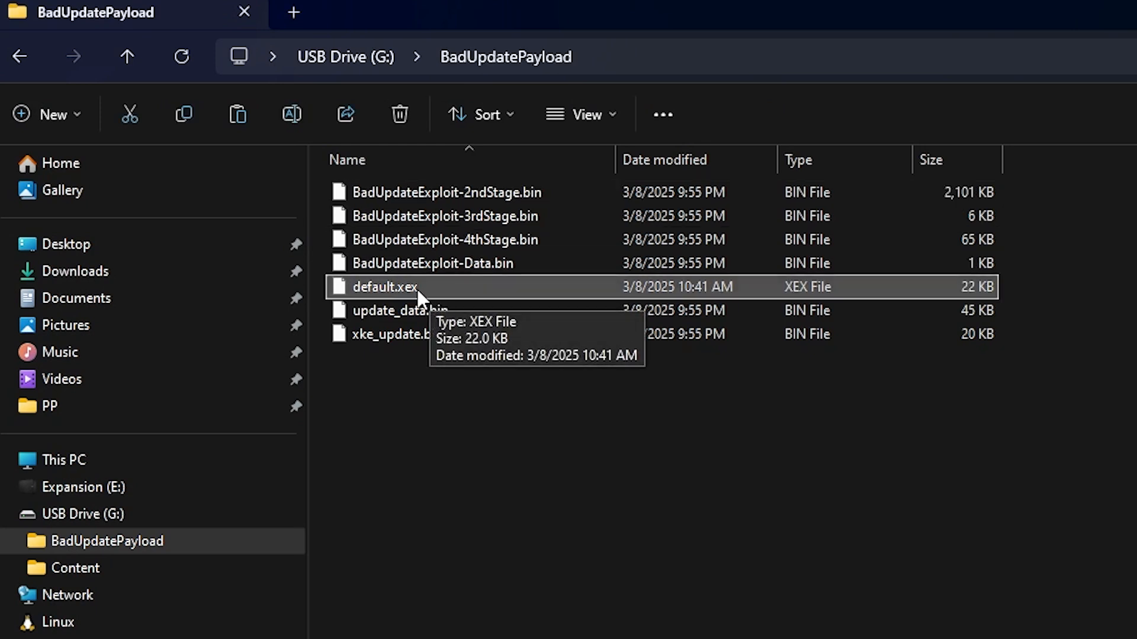
pyautogui.click(127, 56)
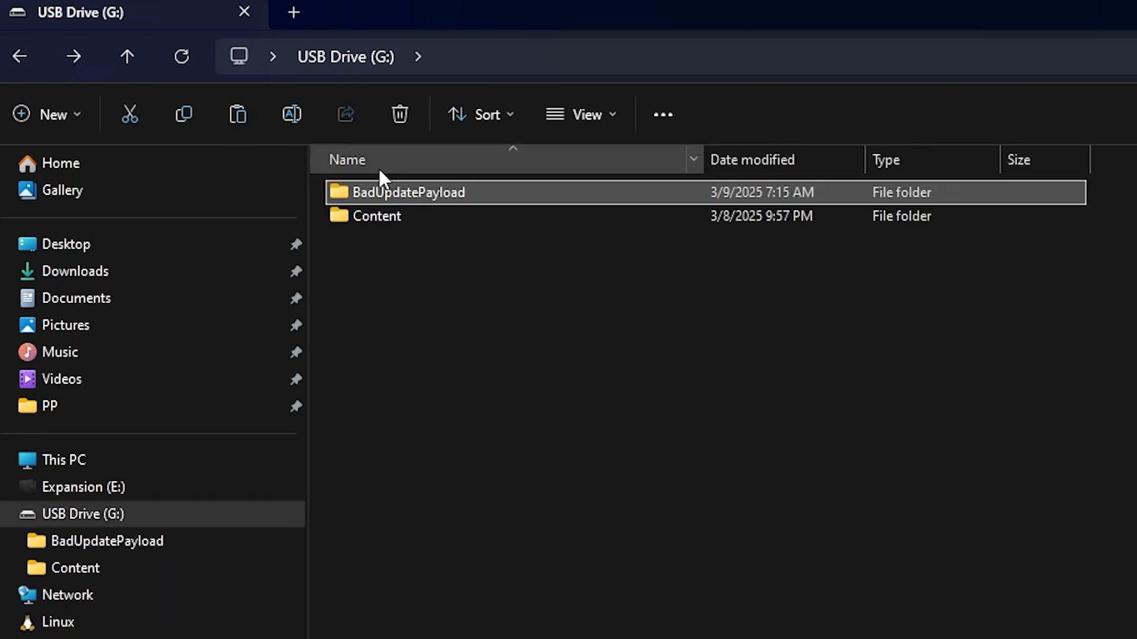
pyautogui.doubleClick(377, 216)
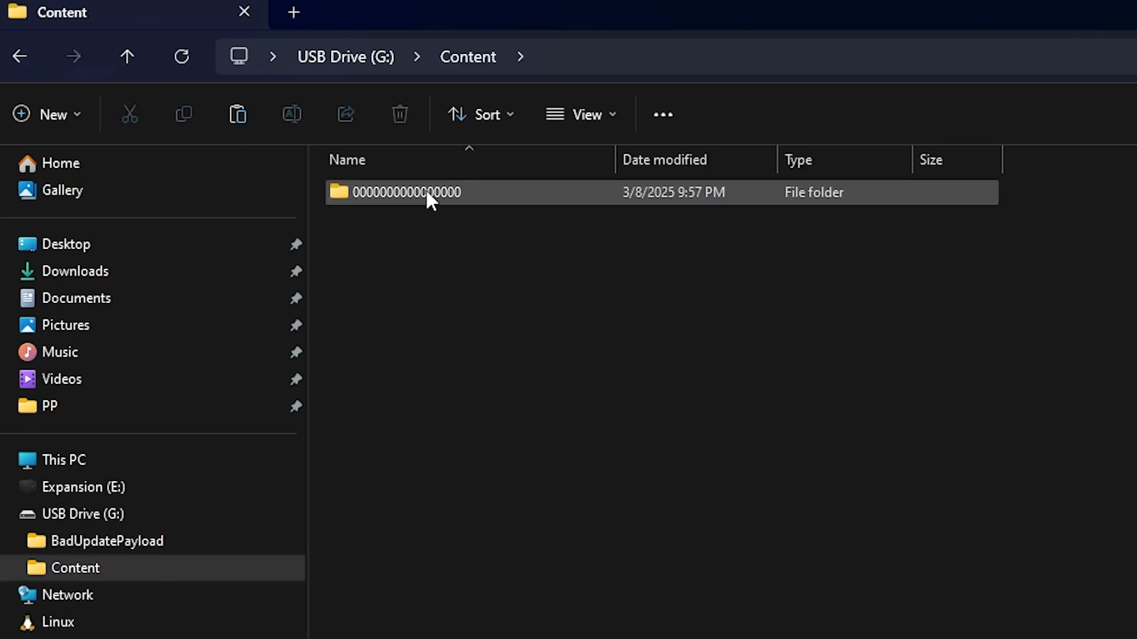
pyautogui.doubleClick(406, 191)
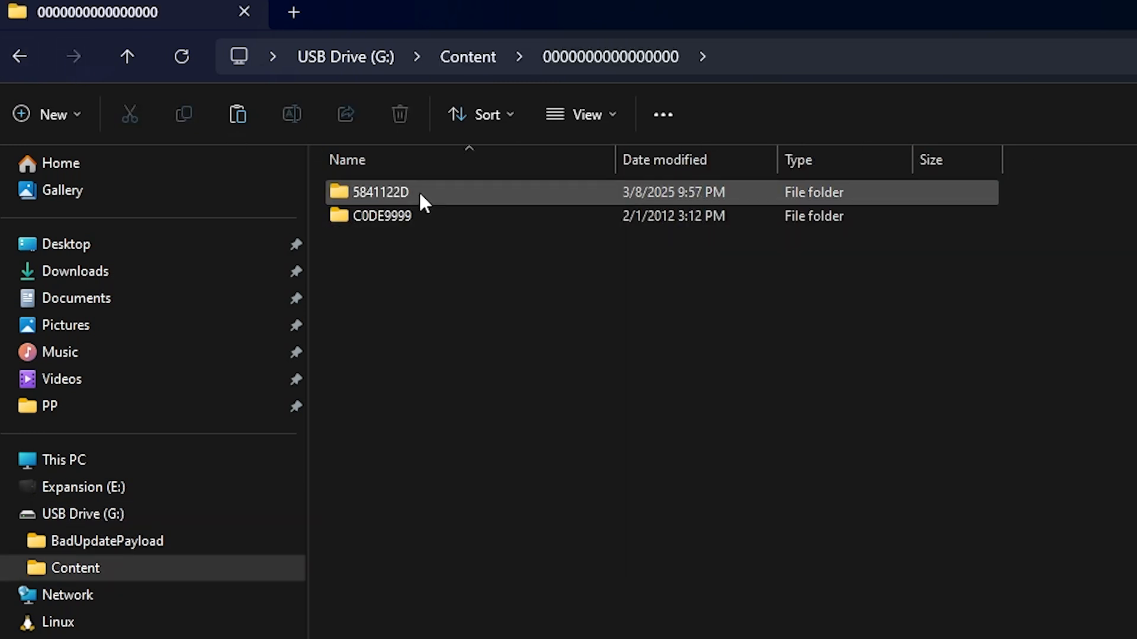
pyautogui.doubleClick(380, 192)
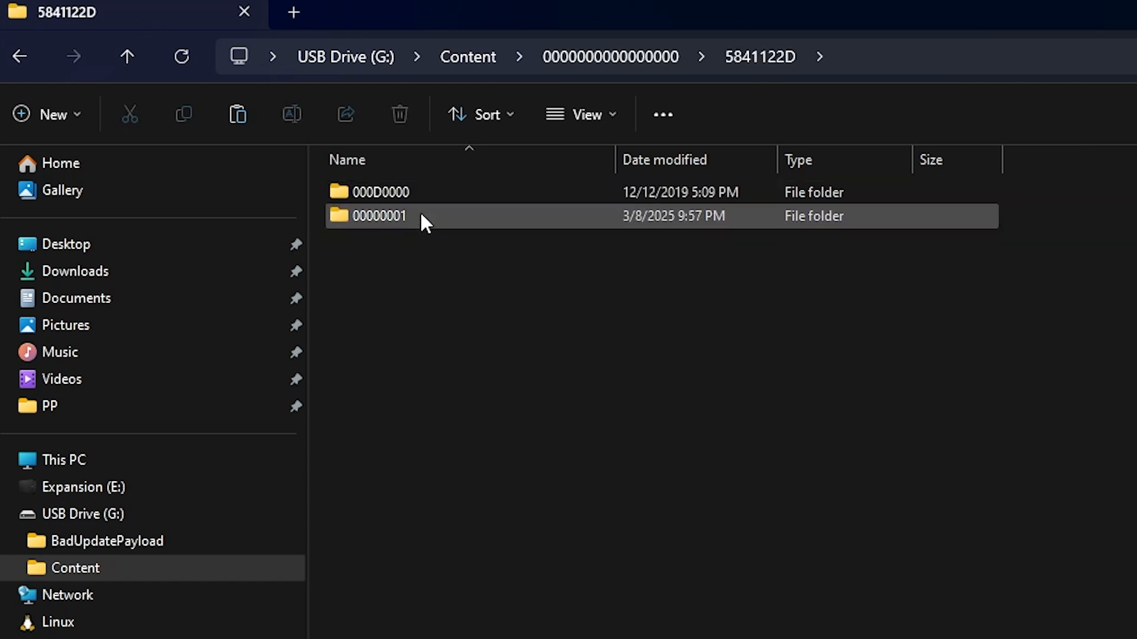
pyautogui.moveTo(420, 191)
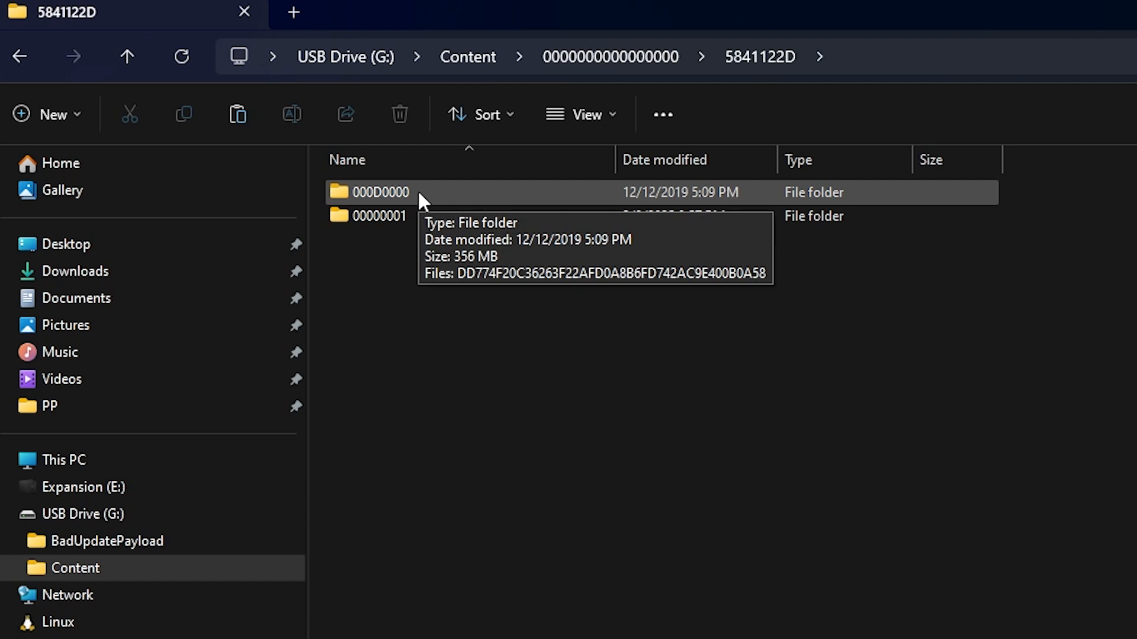
pyautogui.click(377, 215)
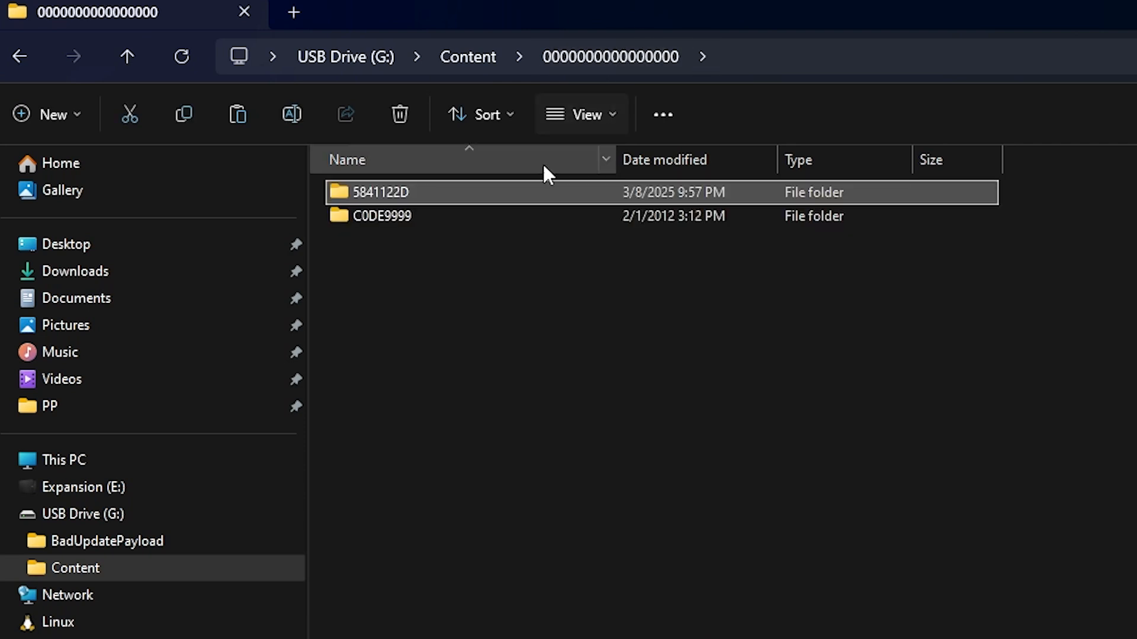
pyautogui.click(382, 216)
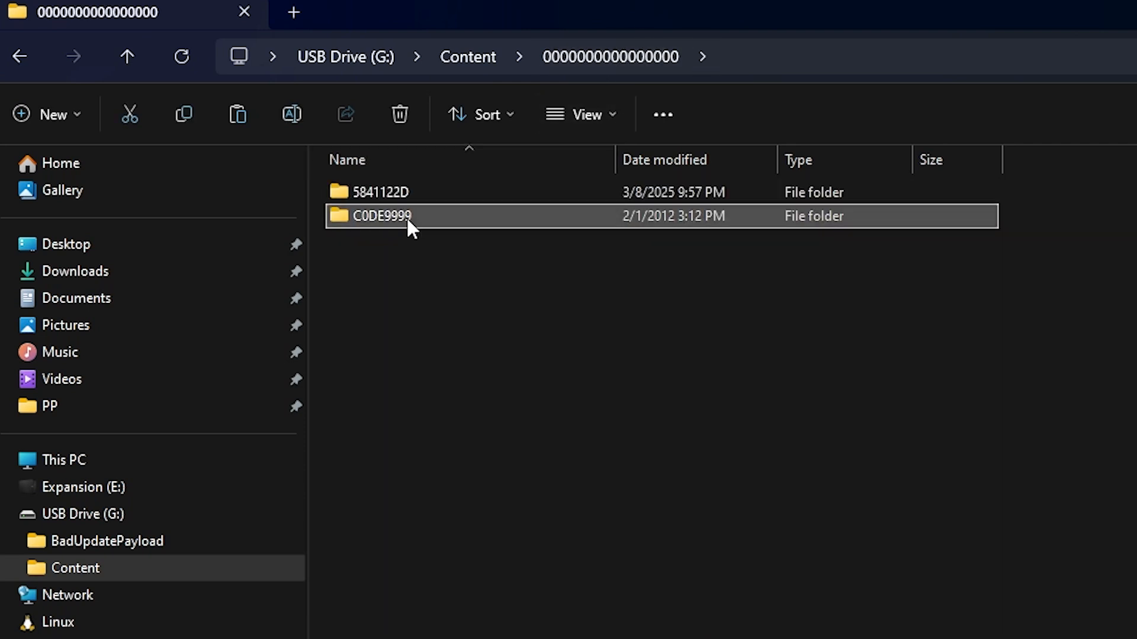
pyautogui.doubleClick(380, 215)
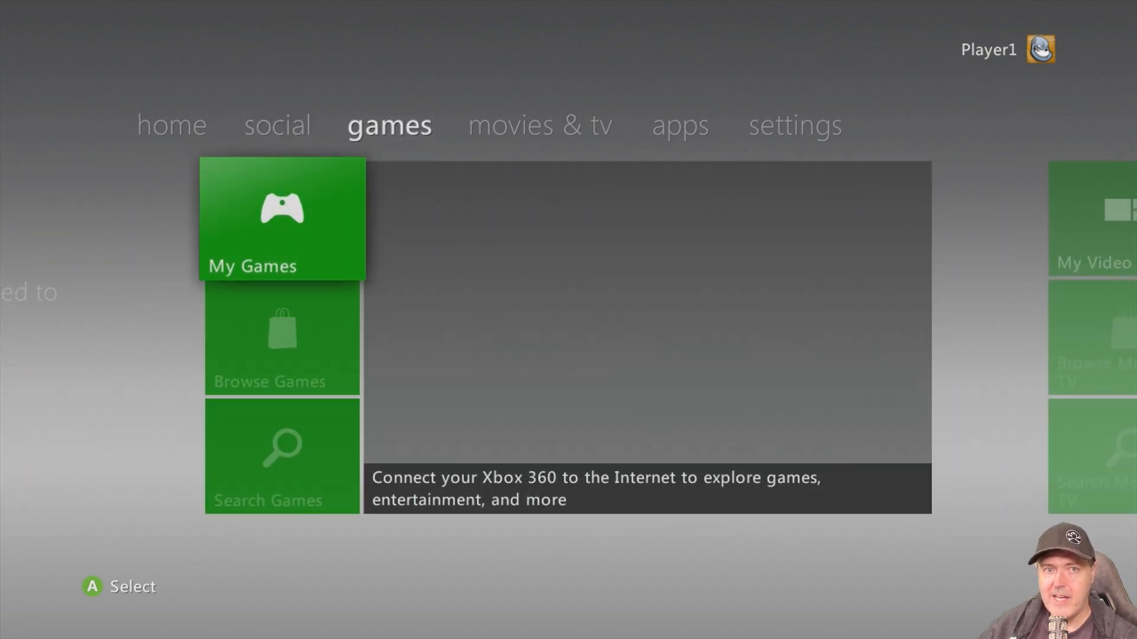
pyautogui.click(281, 218)
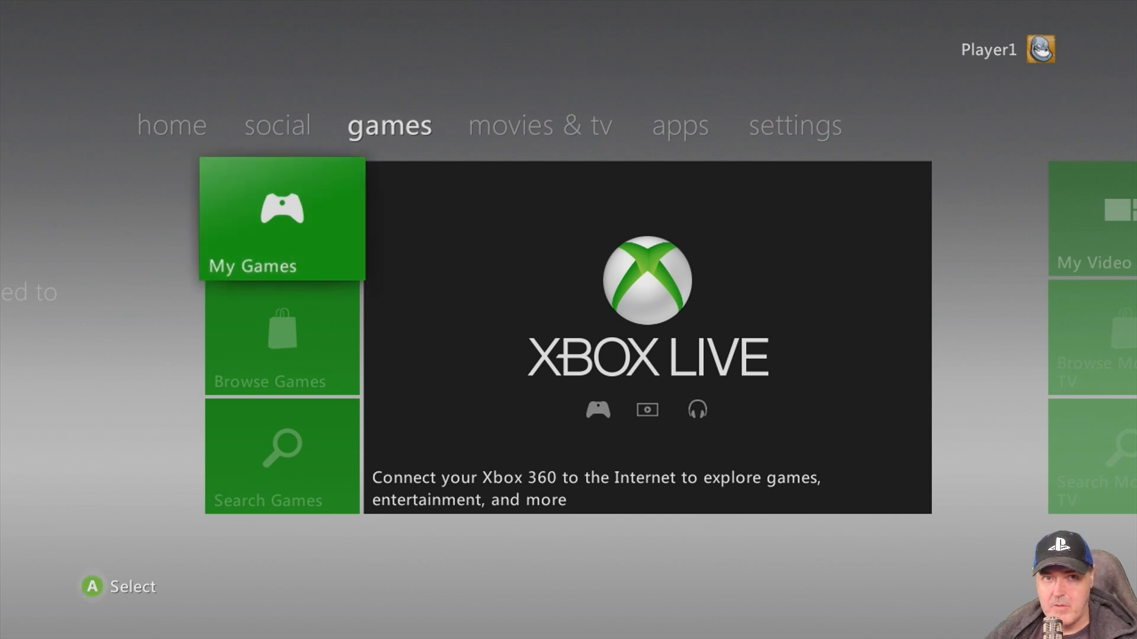
# Step: Enter My Games and highlight XeXMenu 1.2 beside Rock Band Blitz
pyautogui.click(281, 219)
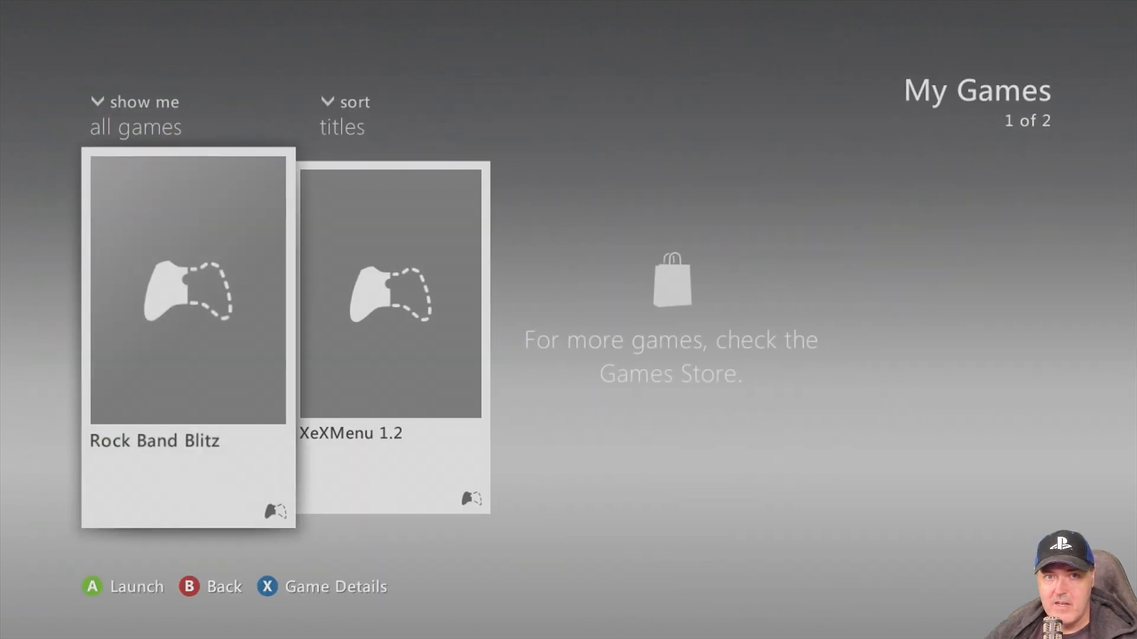
pyautogui.press('right')
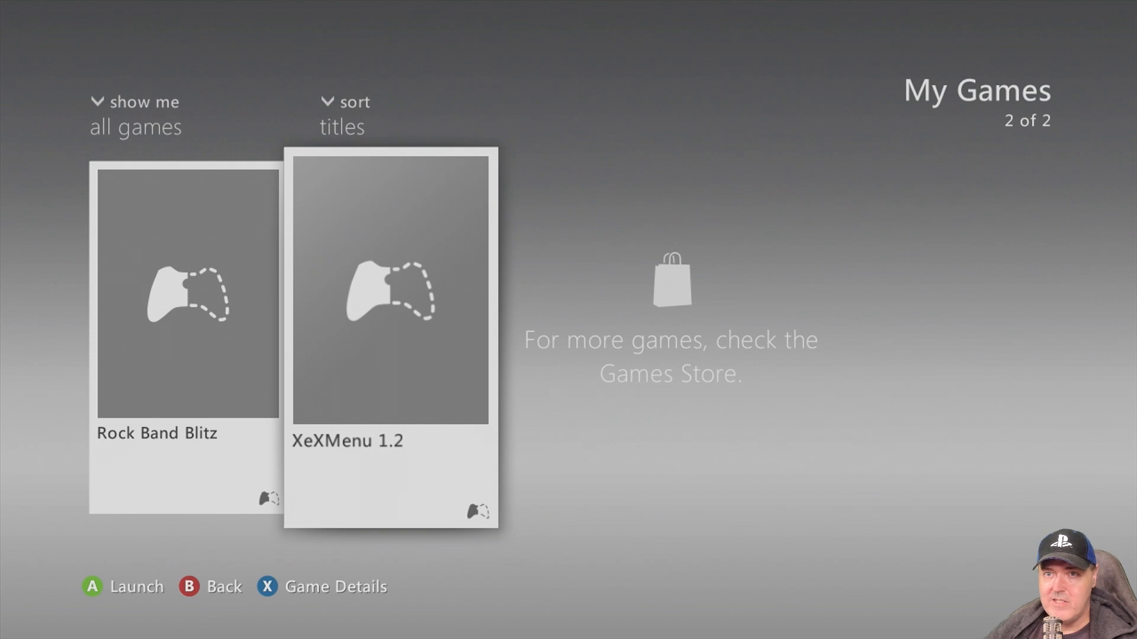